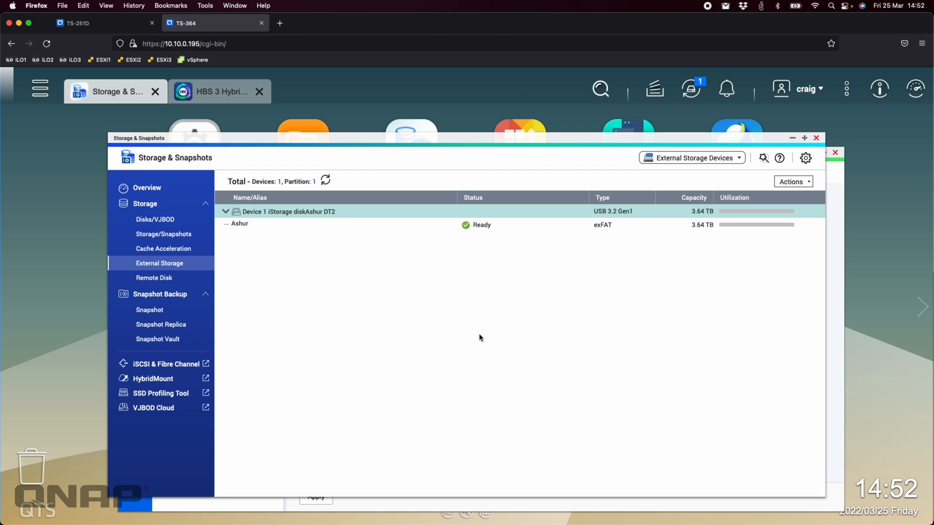
{"action": "mouse_move", "coordinate": [308, 330]}
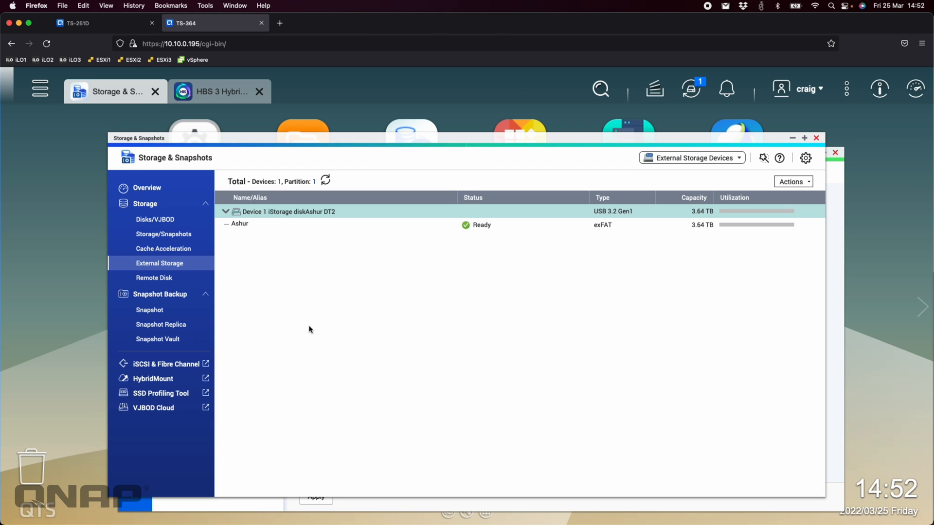
{"action": "mouse_move", "coordinate": [324, 308]}
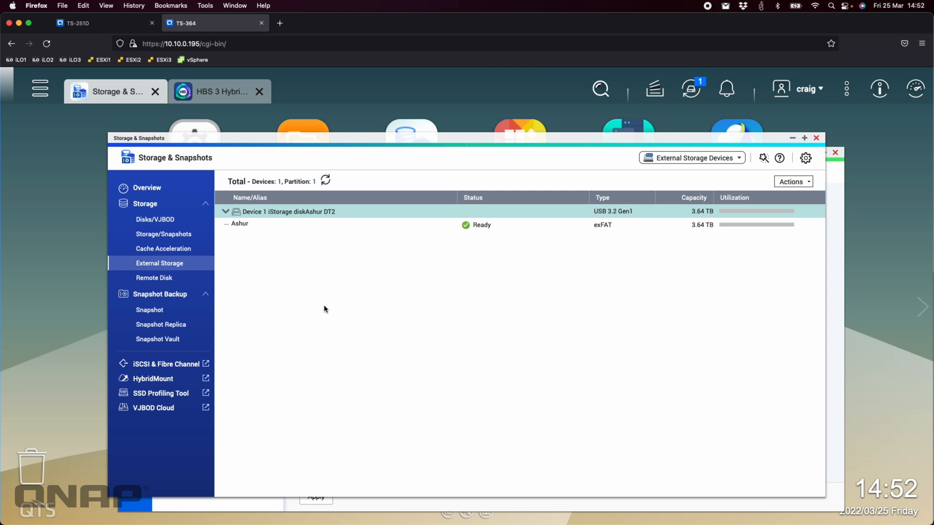
{"action": "mouse_move", "coordinate": [352, 476]}
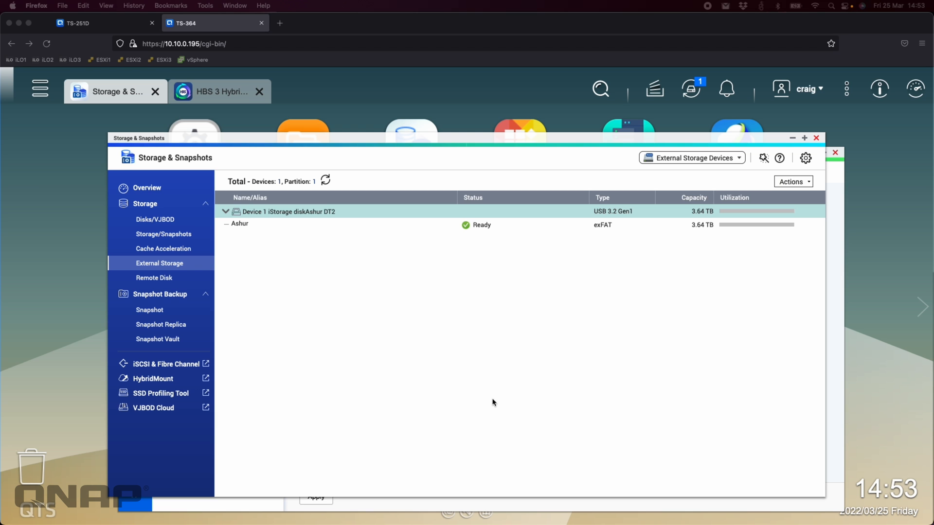
{"action": "mouse_move", "coordinate": [336, 352]}
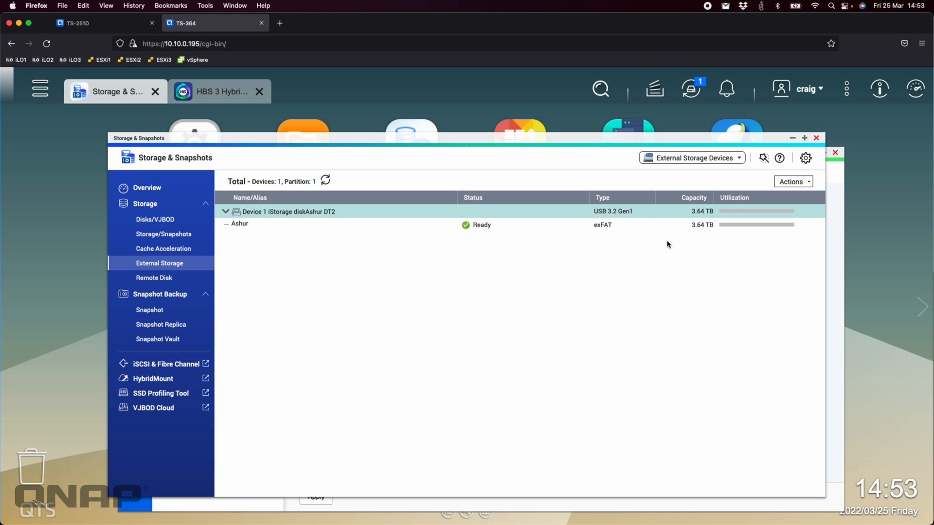
{"action": "mouse_move", "coordinate": [297, 285]}
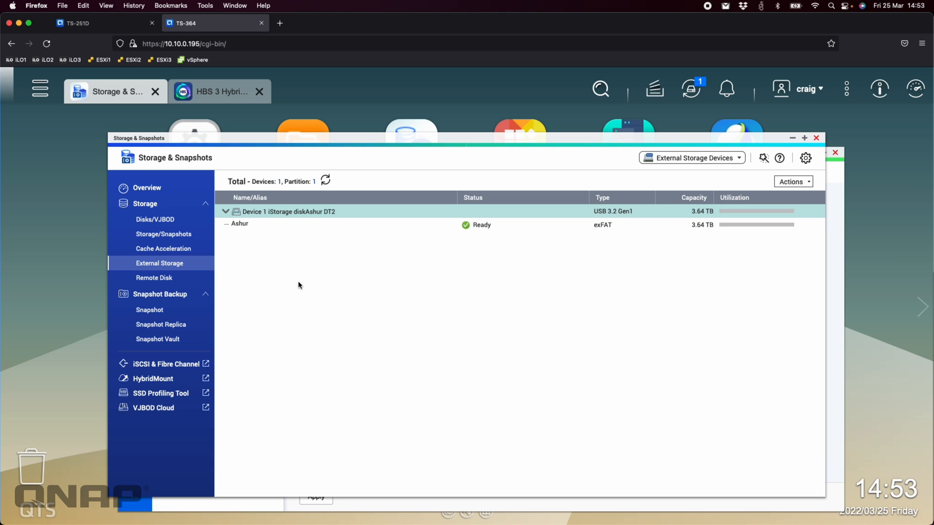
{"action": "mouse_move", "coordinate": [290, 291]}
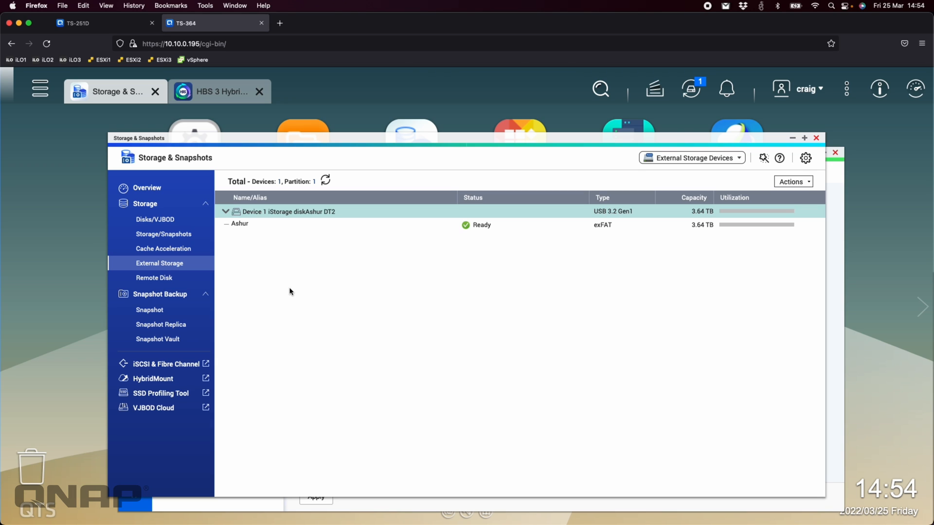
{"action": "mouse_move", "coordinate": [389, 280]}
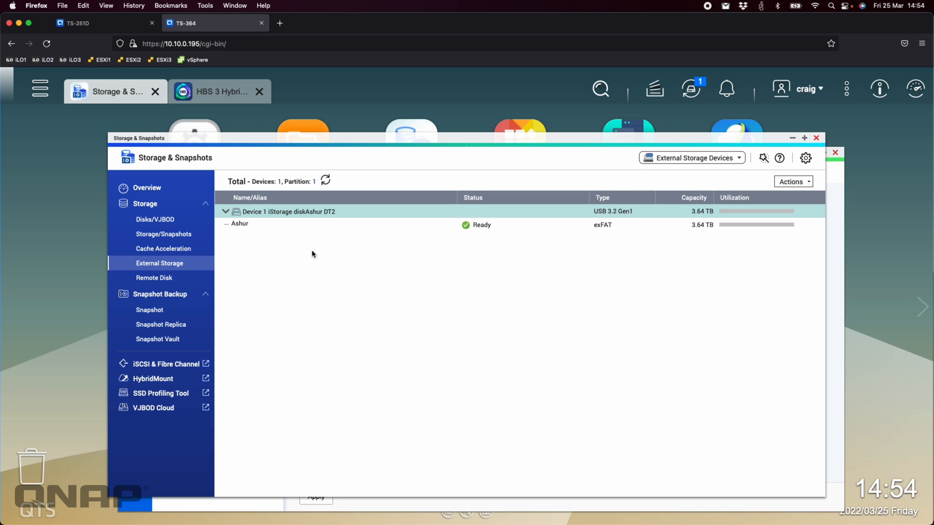
{"action": "mouse_move", "coordinate": [158, 264]}
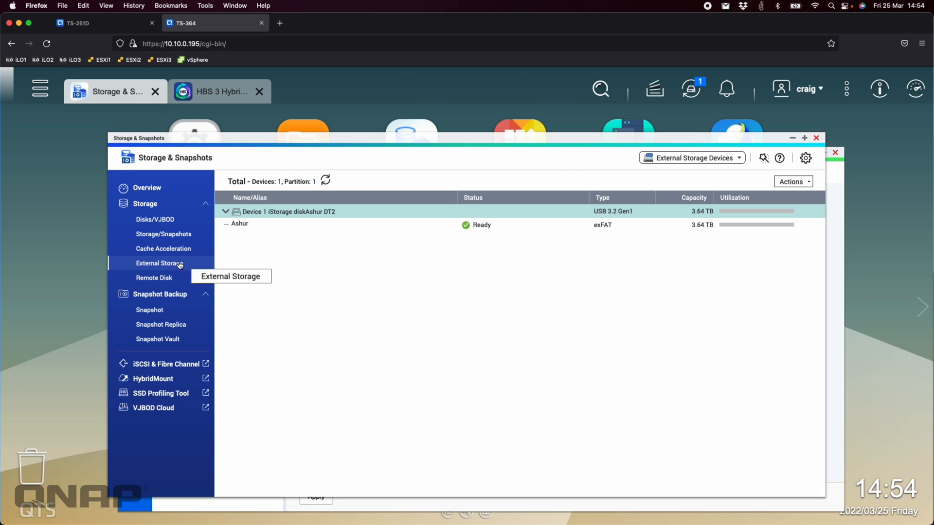
- View External Storage and select the Ashur exFAT partition, shown as Ready
{"action": "left_click", "coordinate": [159, 264]}
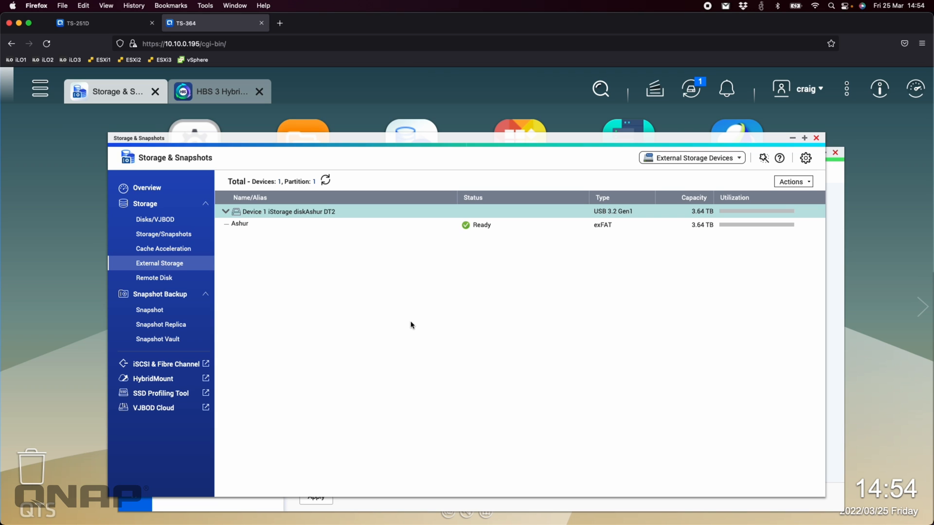
{"action": "mouse_move", "coordinate": [325, 285]}
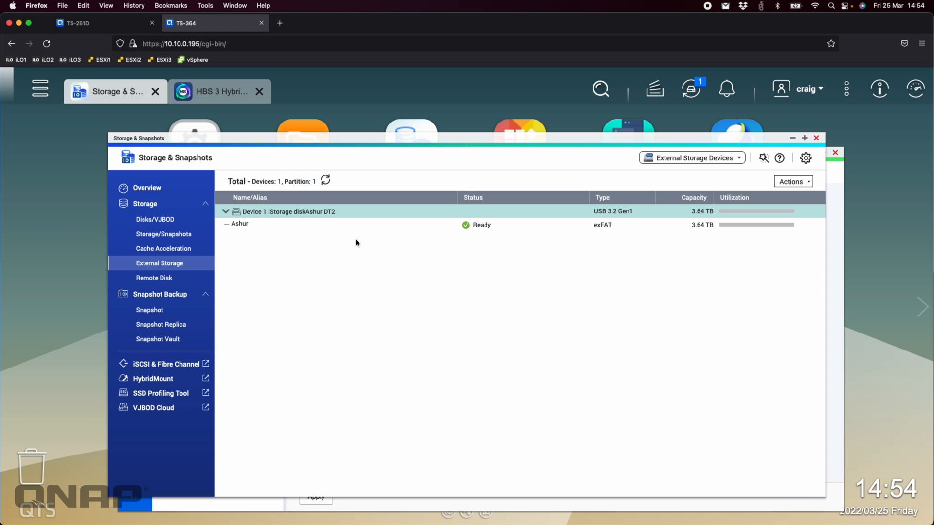
{"action": "left_click", "coordinate": [792, 182]}
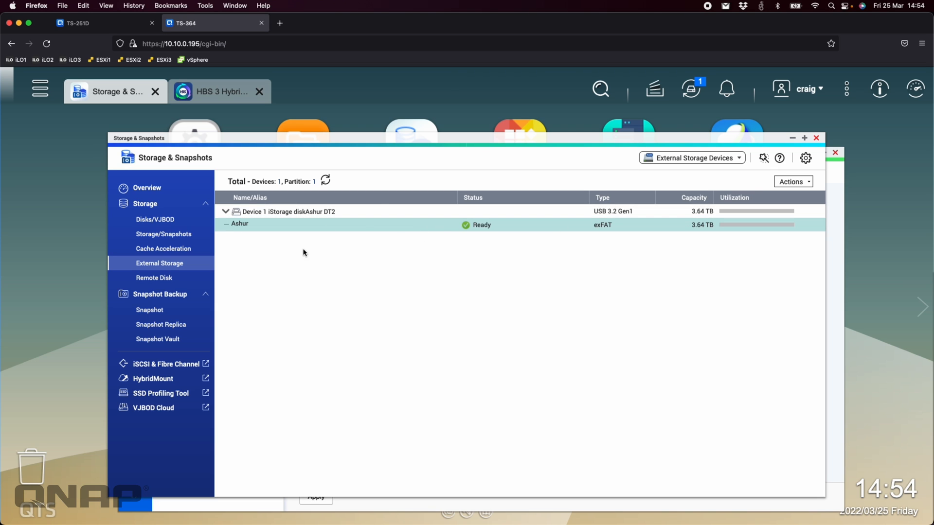
{"action": "mouse_move", "coordinate": [306, 303]}
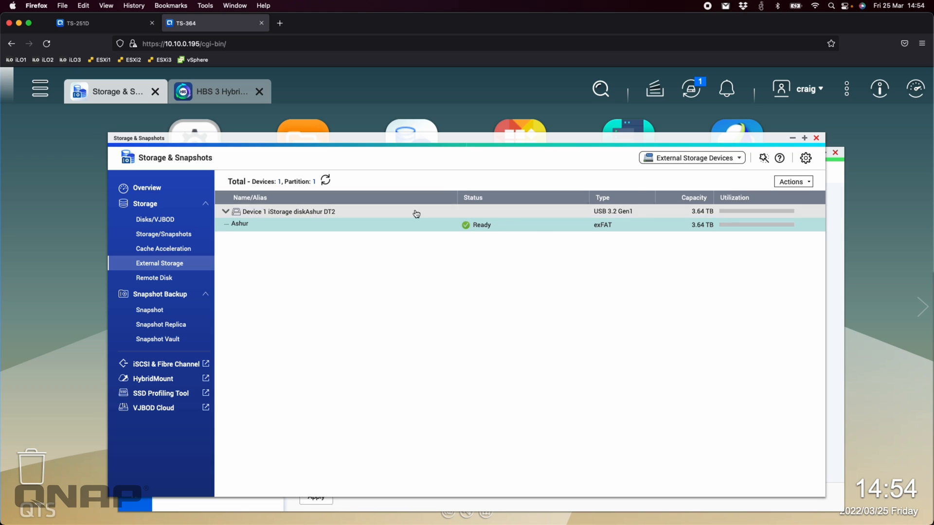
{"action": "mouse_move", "coordinate": [416, 277]}
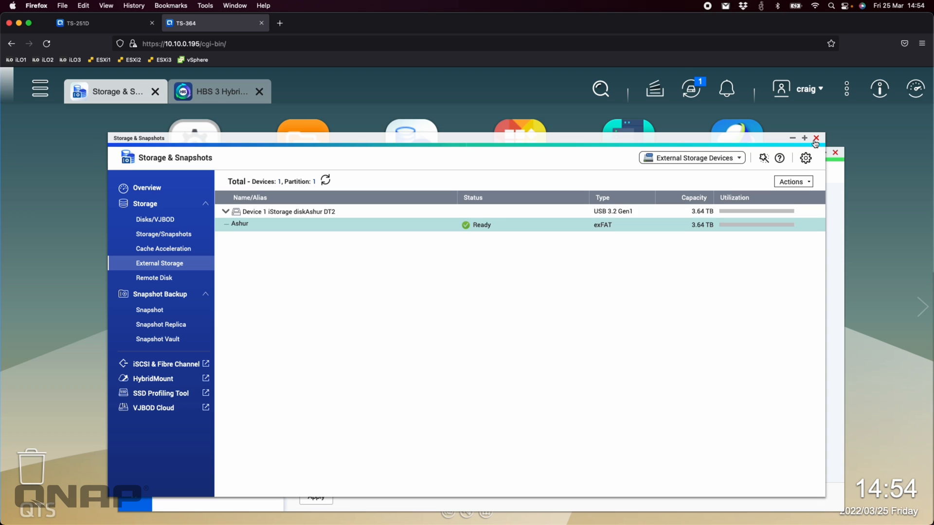
{"action": "mouse_move", "coordinate": [784, 165]}
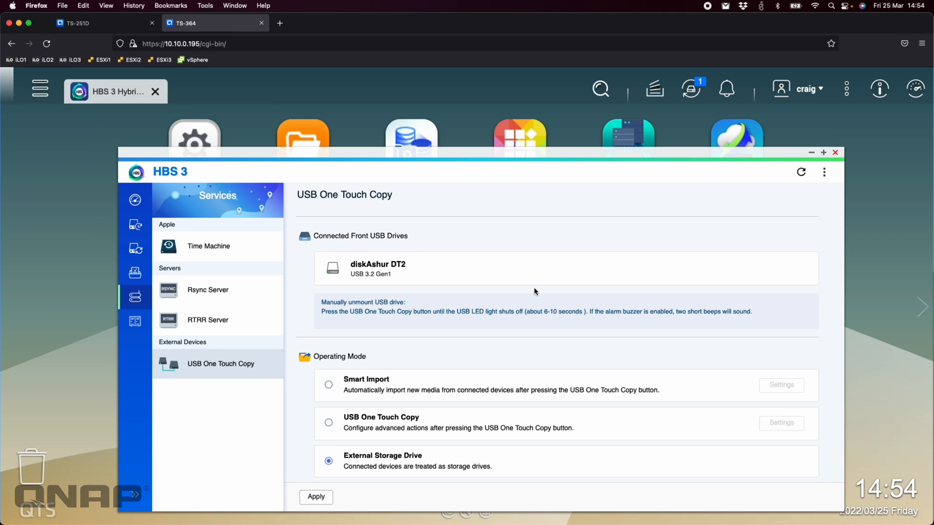
{"action": "mouse_move", "coordinate": [309, 322]}
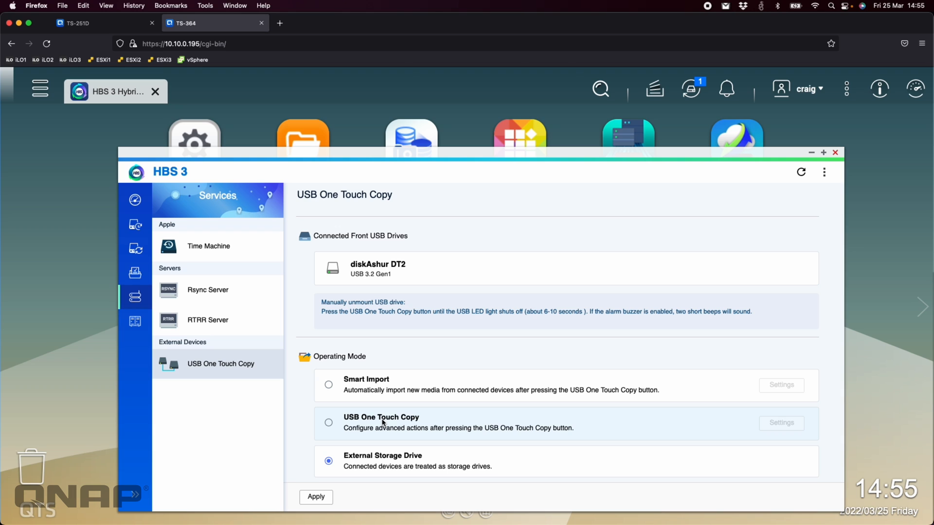
{"action": "mouse_move", "coordinate": [428, 426]}
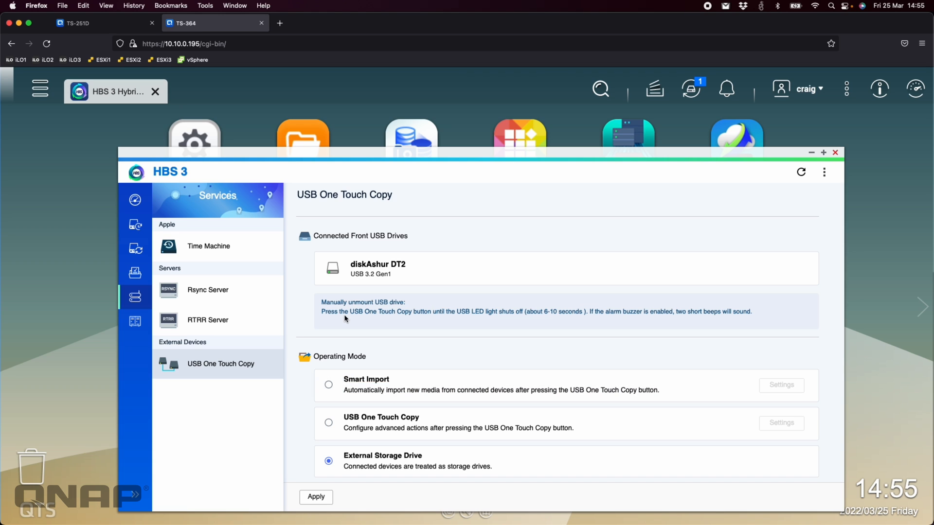
{"action": "mouse_move", "coordinate": [190, 270]}
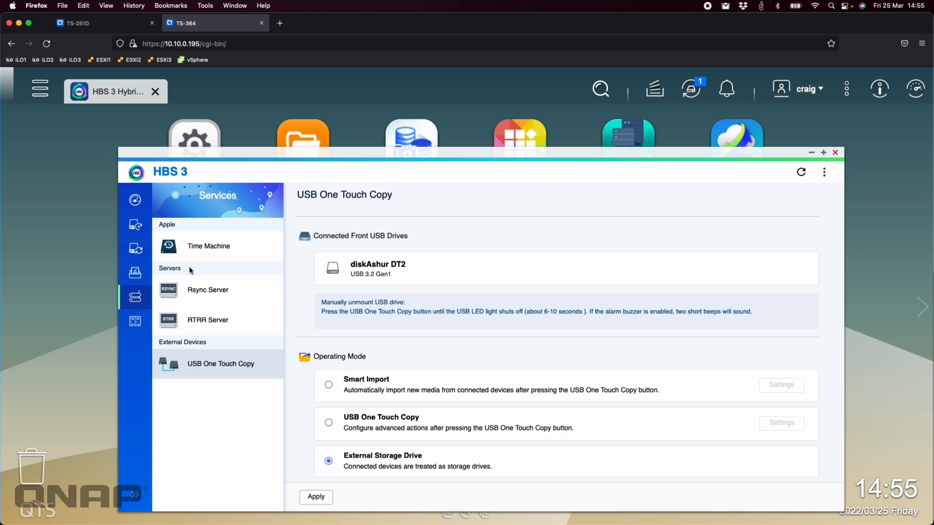
{"action": "mouse_move", "coordinate": [363, 270]}
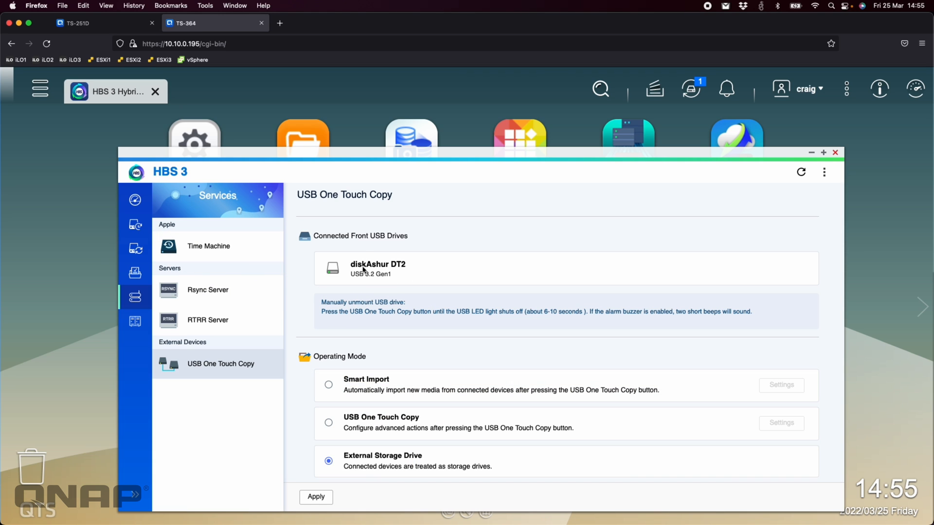
{"action": "mouse_move", "coordinate": [326, 259]}
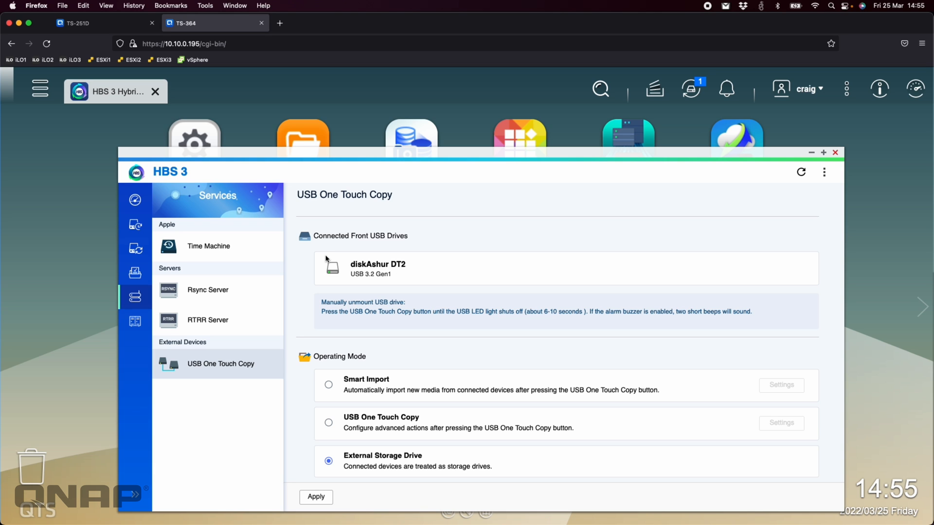
{"action": "mouse_move", "coordinate": [136, 224]}
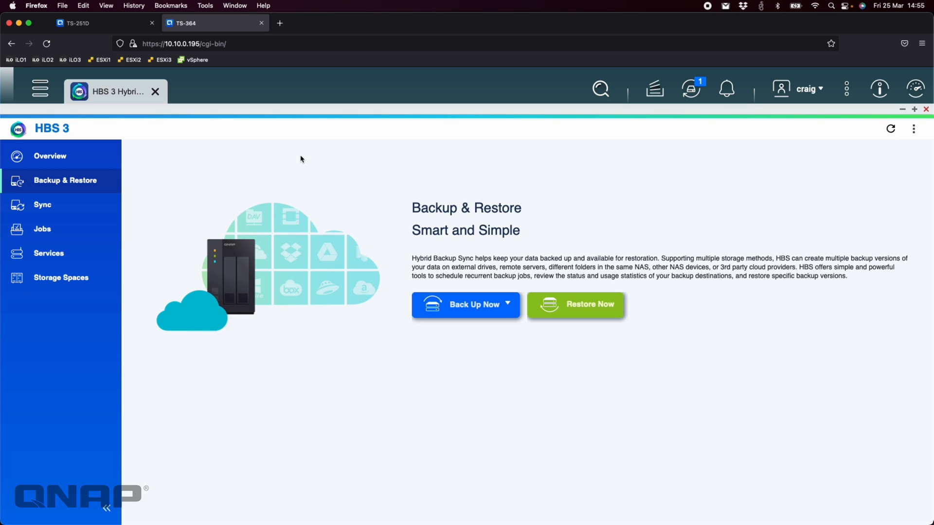
{"action": "mouse_move", "coordinate": [262, 241]}
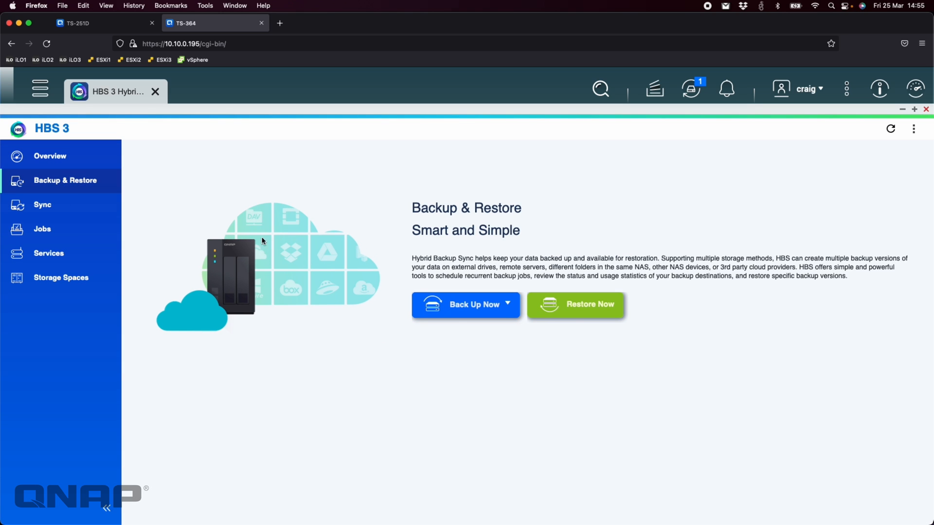
- Start a new backup job via Back Up Now and tick the iStorage folder under DataVol1 as source
{"action": "left_click", "coordinate": [465, 304]}
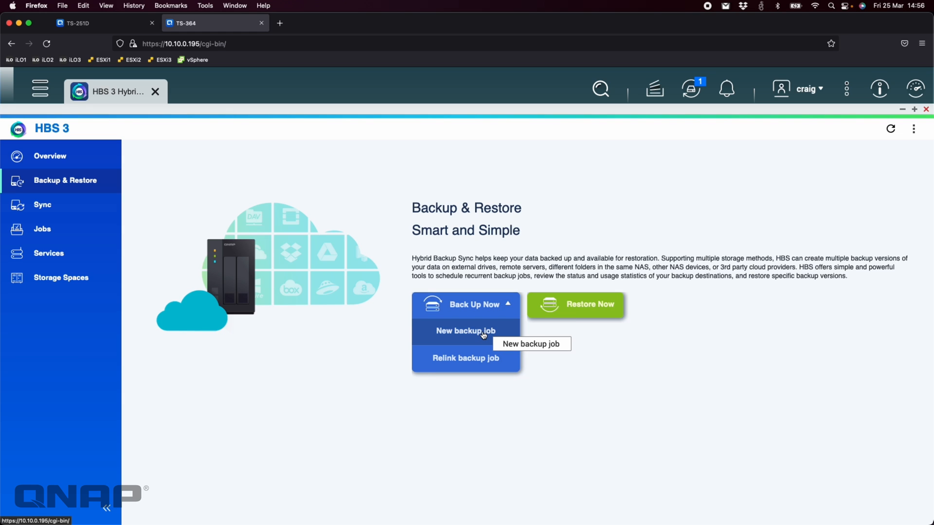
{"action": "left_click", "coordinate": [465, 331]}
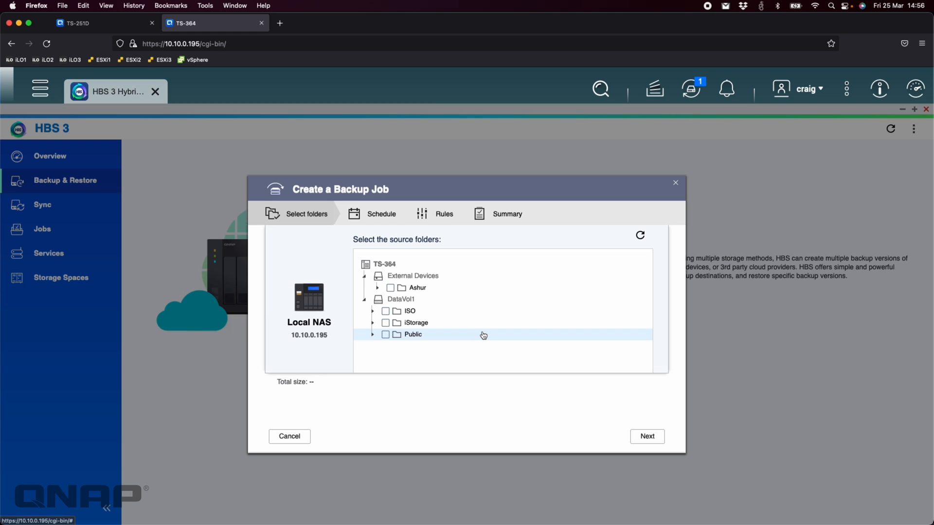
{"action": "left_click", "coordinate": [413, 334]}
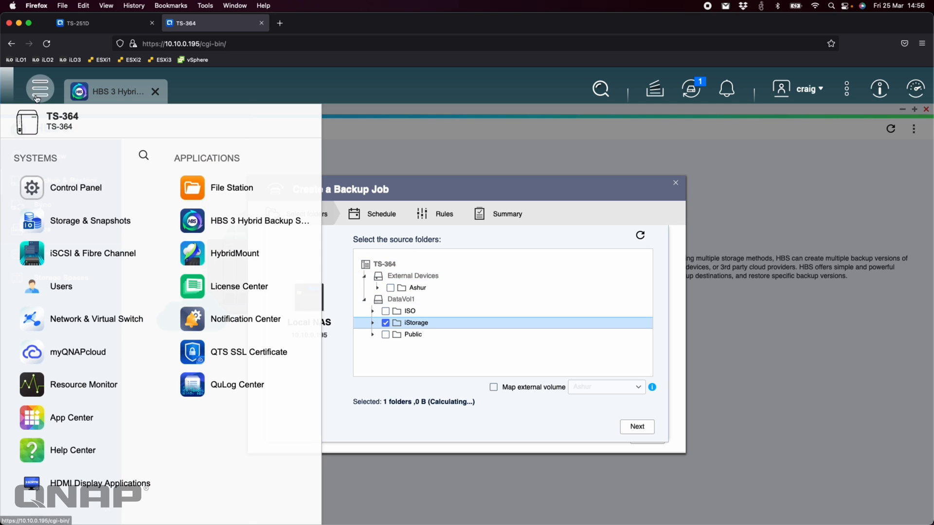
{"action": "left_click", "coordinate": [231, 188]}
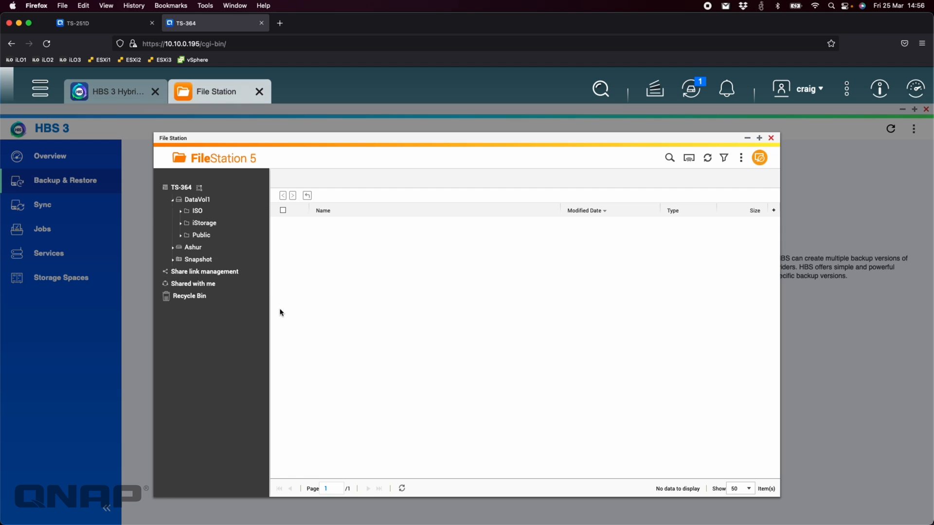
{"action": "left_click", "coordinate": [205, 226]}
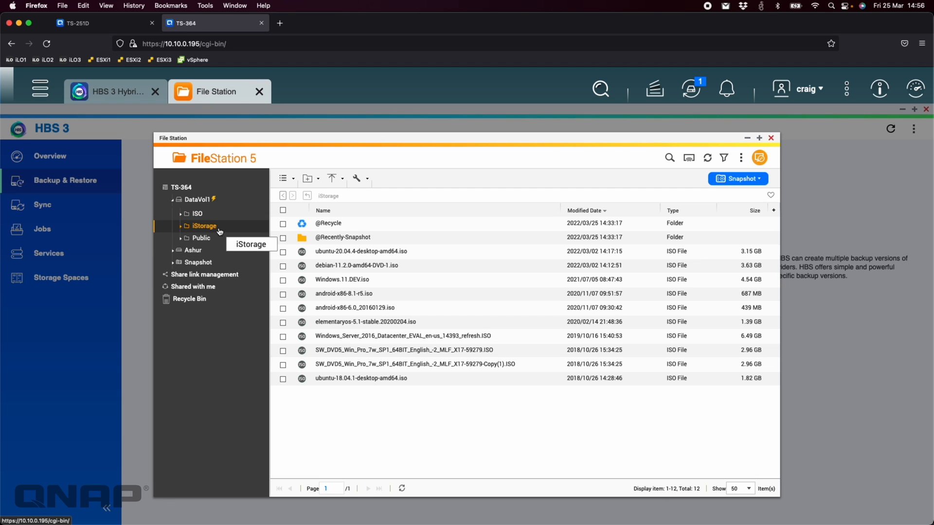
{"action": "mouse_move", "coordinate": [355, 391]}
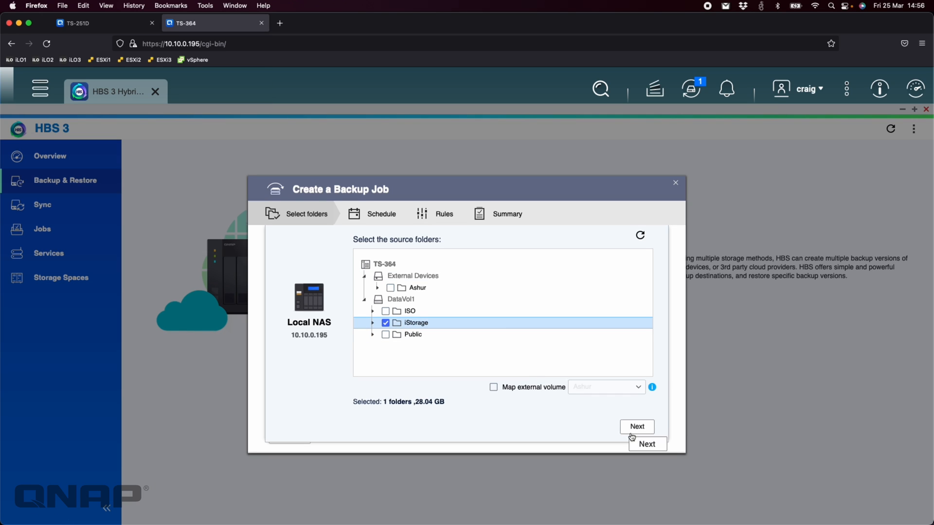
- Proceed to the destination step and choose the local NAS as destination type
{"action": "left_click", "coordinate": [636, 426]}
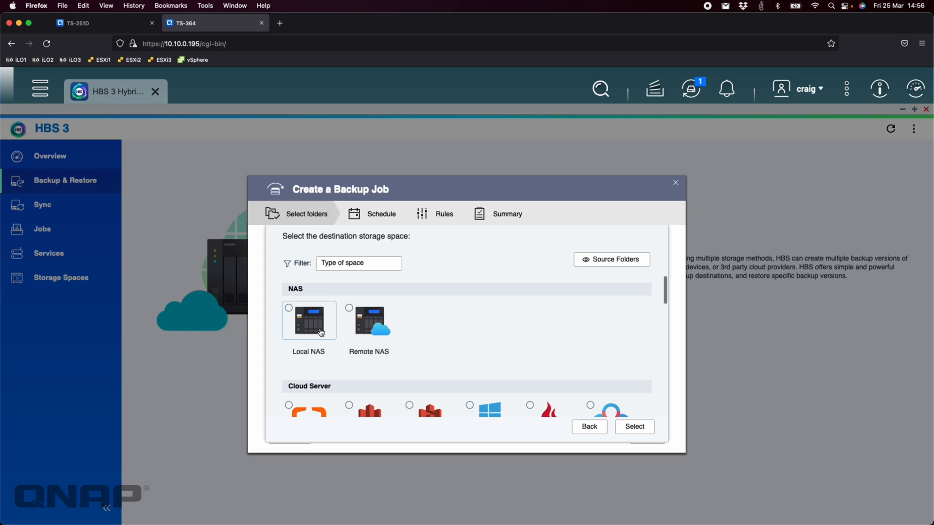
{"action": "left_click", "coordinate": [309, 295]}
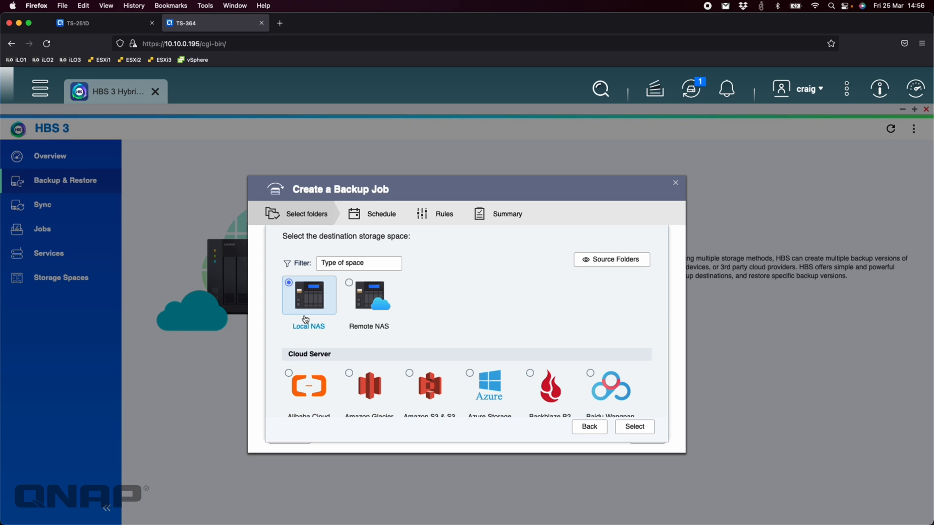
{"action": "left_click", "coordinate": [633, 426]}
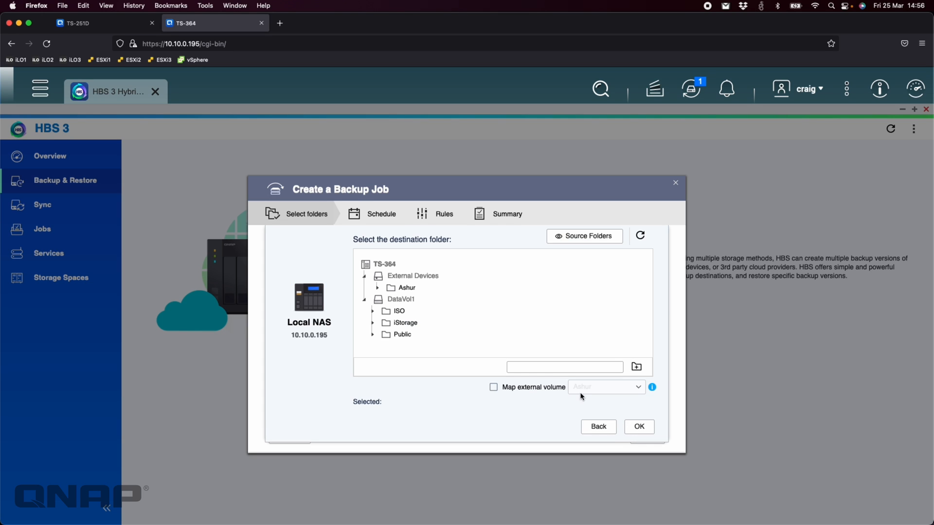
- Create a new folder named Backup on the Ashur external drive and set Ashur/Backup as destination
{"action": "left_click", "coordinate": [406, 288]}
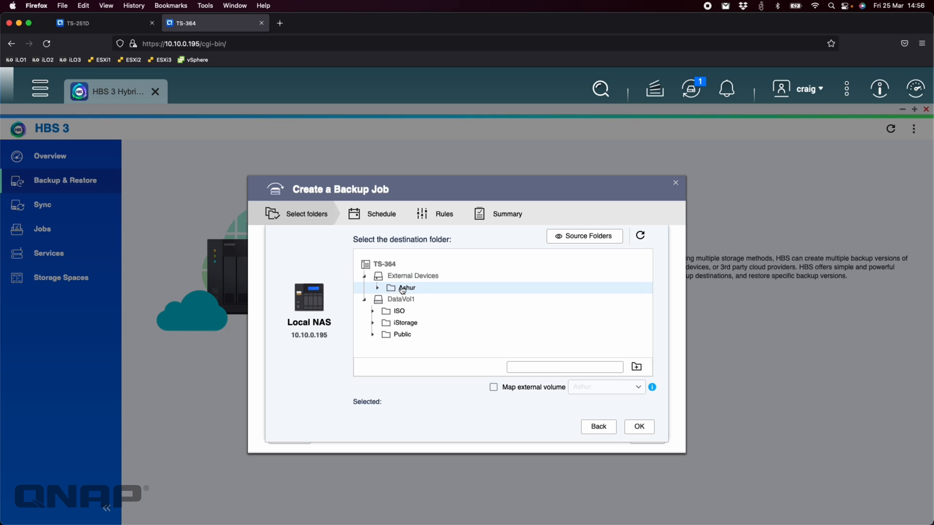
{"action": "left_click", "coordinate": [406, 288]}
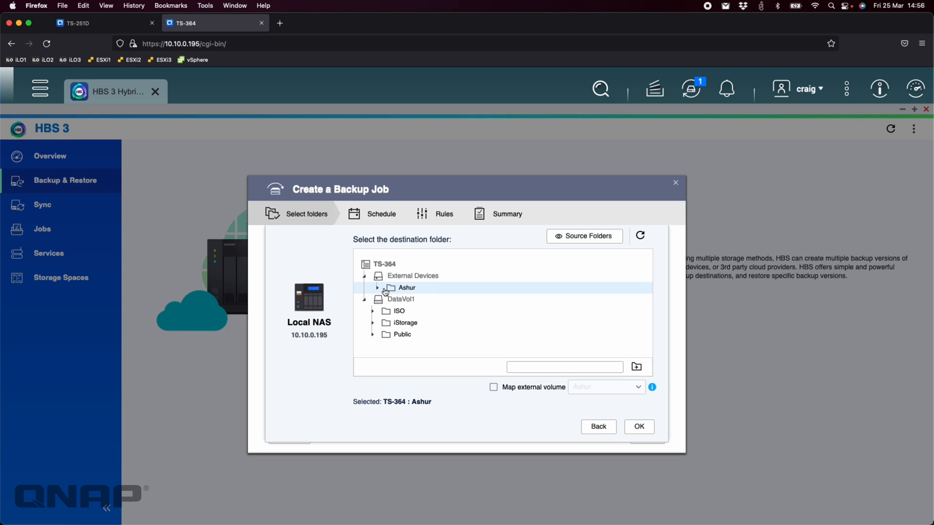
{"action": "left_click", "coordinate": [378, 288]}
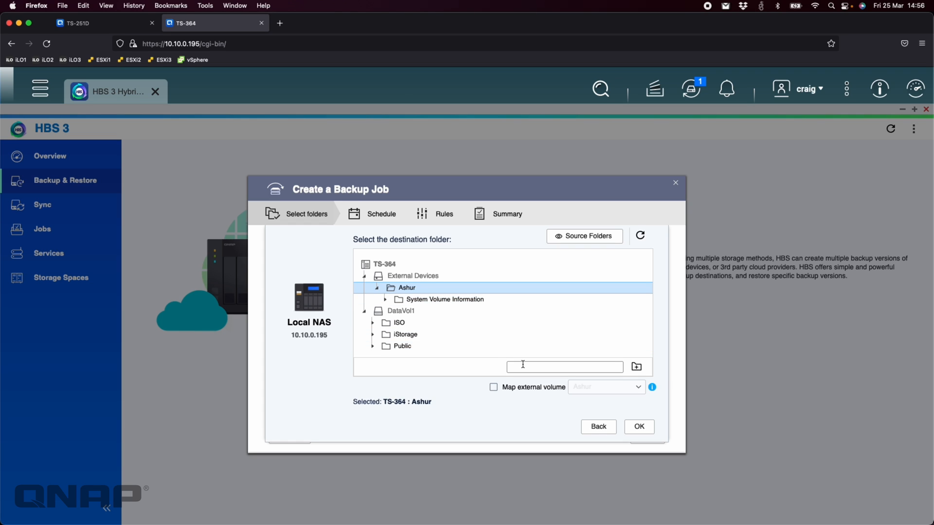
{"action": "type", "text": "Bka"}
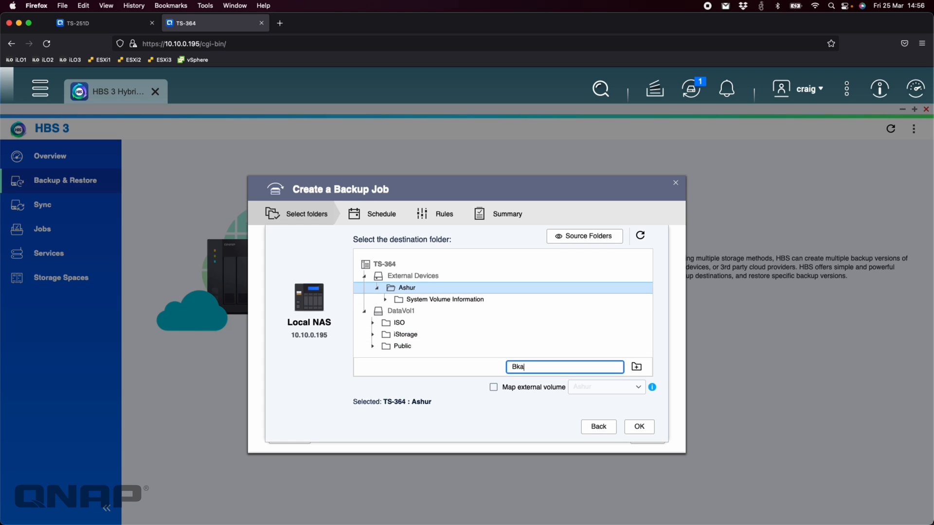
{"action": "type", "text": "Backup"}
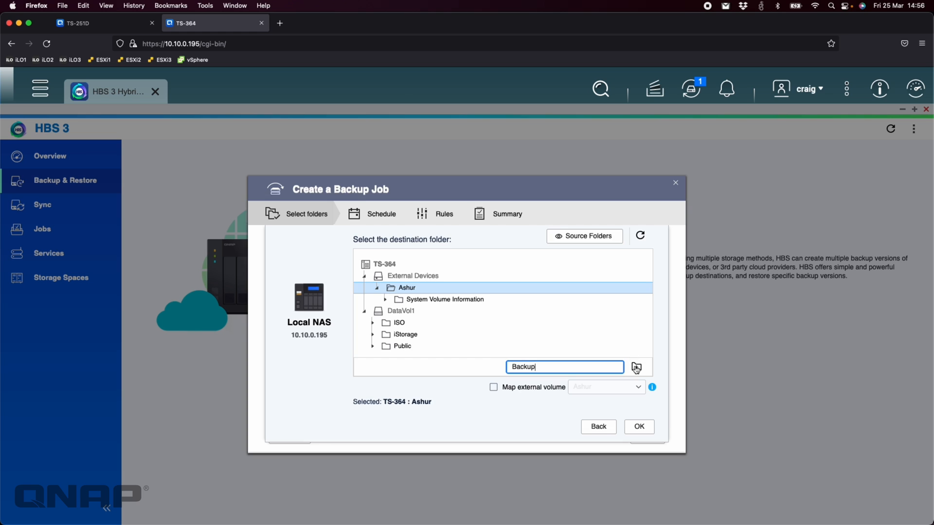
{"action": "left_click", "coordinate": [635, 367]}
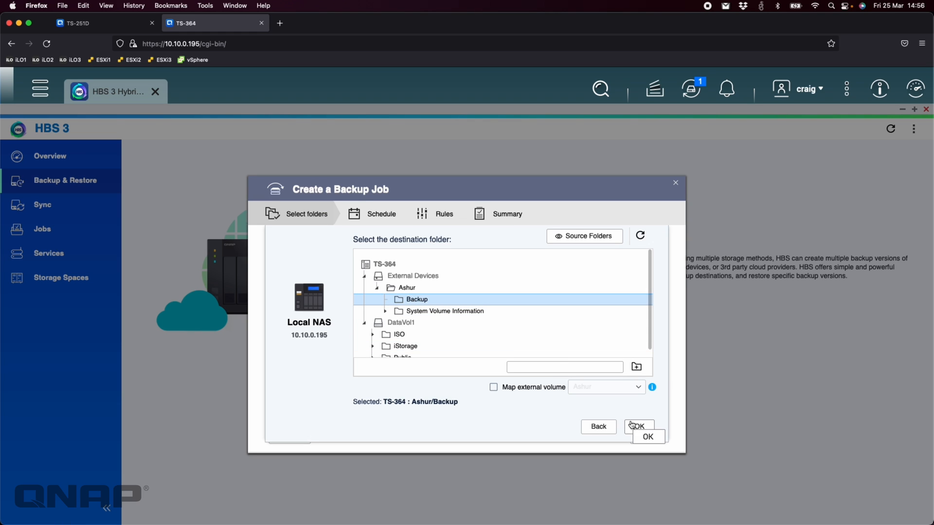
{"action": "left_click", "coordinate": [638, 426]}
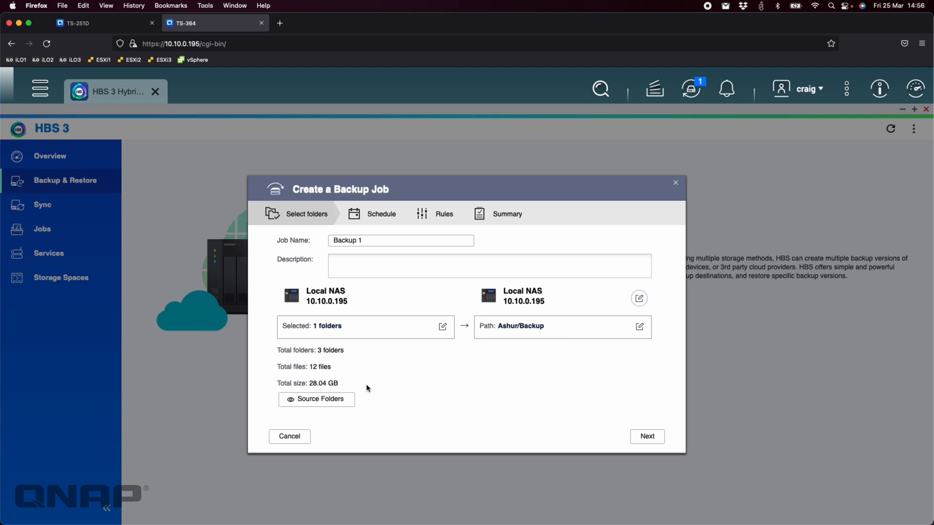
- On Schedule tick Back Up Now, then review Version Management and Data Integrity Check settings
{"action": "left_click", "coordinate": [646, 436]}
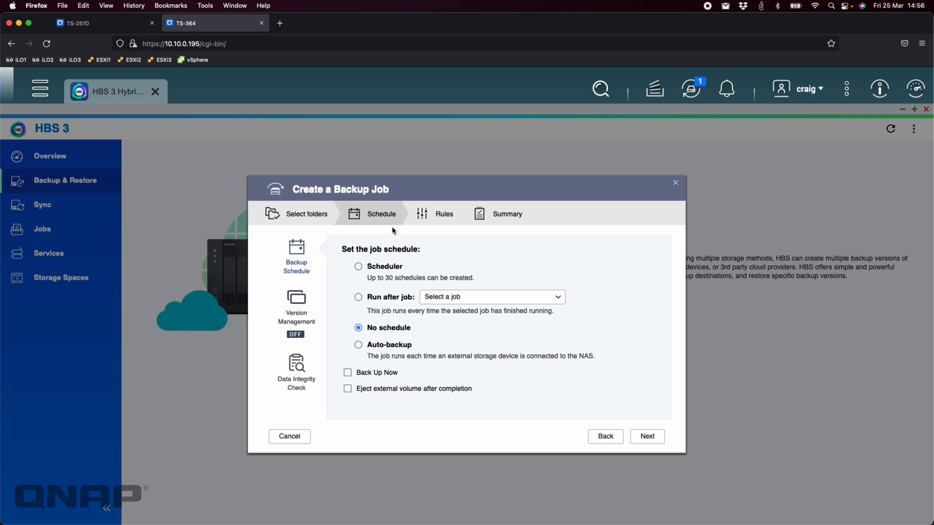
{"action": "mouse_move", "coordinate": [383, 379]}
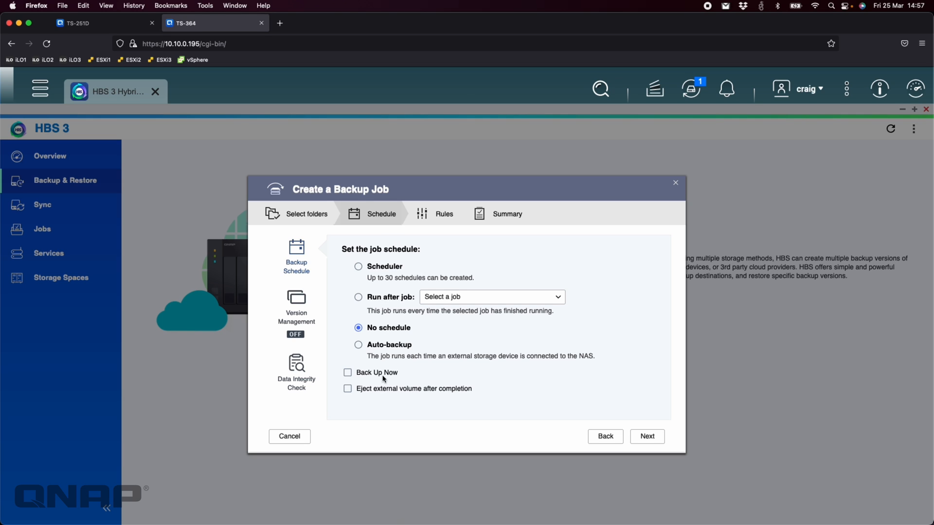
{"action": "left_click", "coordinate": [347, 373]}
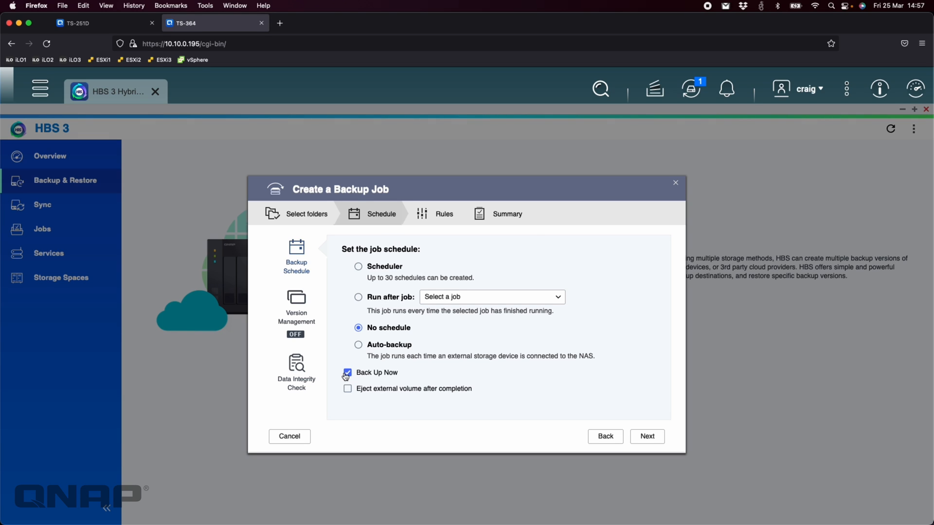
{"action": "left_click", "coordinate": [296, 306]}
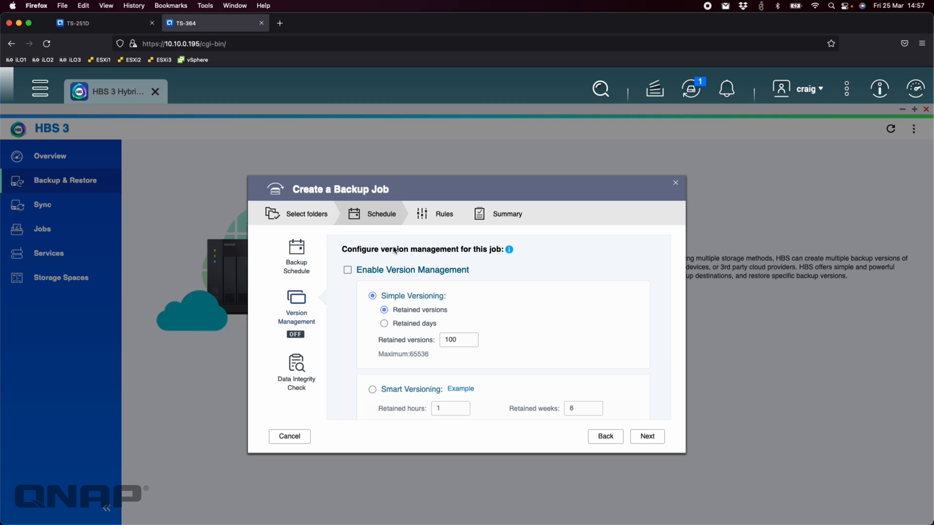
{"action": "scroll", "scroll_direction": "down", "scroll_amount": 3}
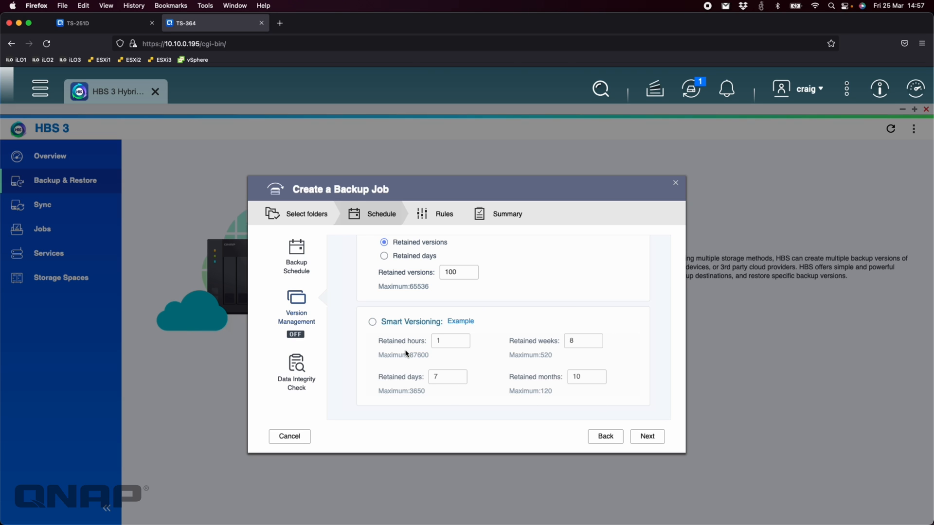
{"action": "mouse_move", "coordinate": [539, 359]}
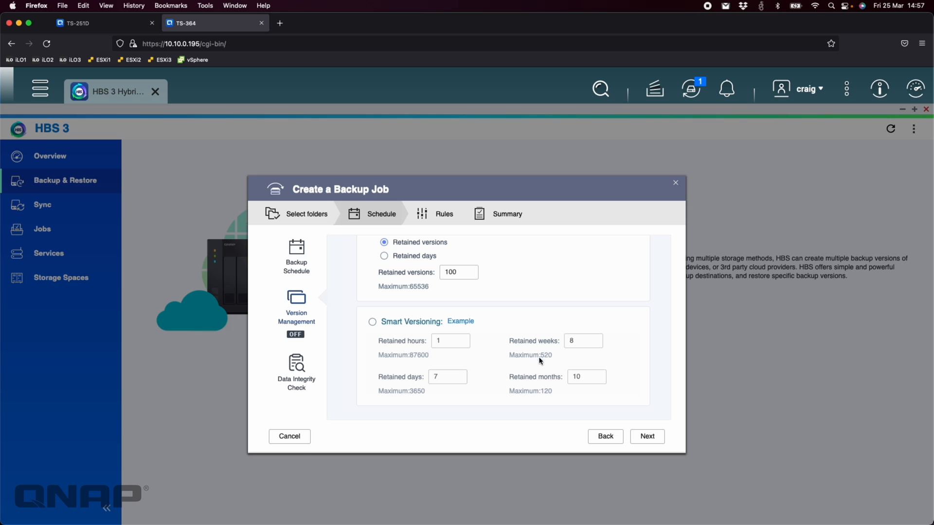
{"action": "left_click", "coordinate": [296, 370]}
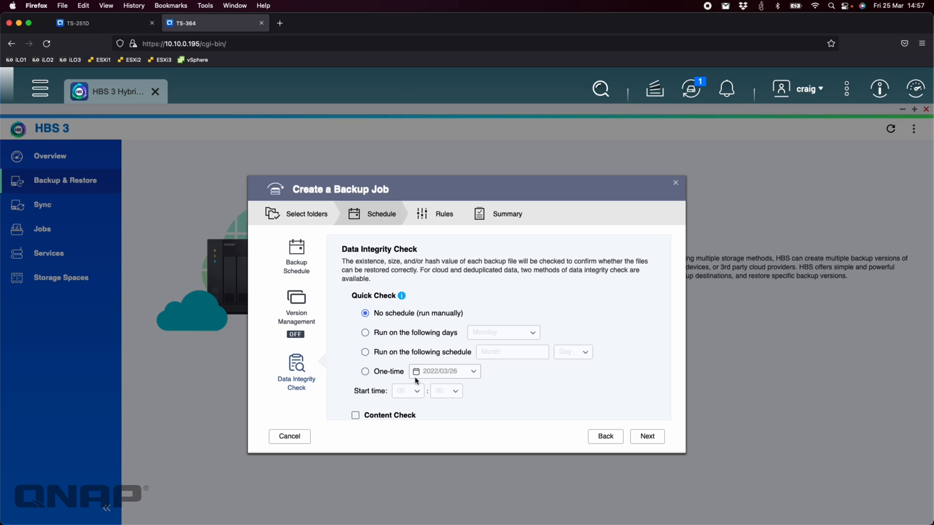
- On Rules untick Use QuDedup and confirm disabling deduplication
{"action": "left_click", "coordinate": [647, 437]}
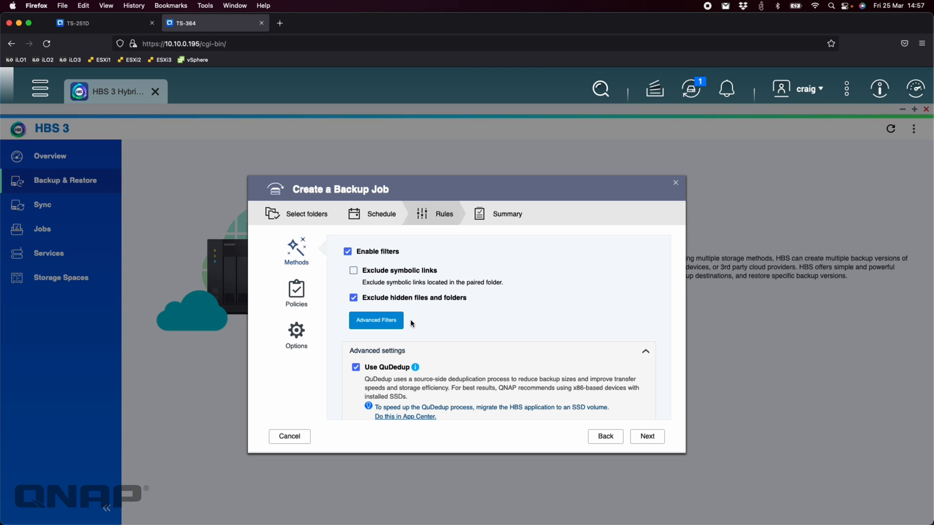
{"action": "scroll", "scroll_direction": "down", "scroll_amount": 3}
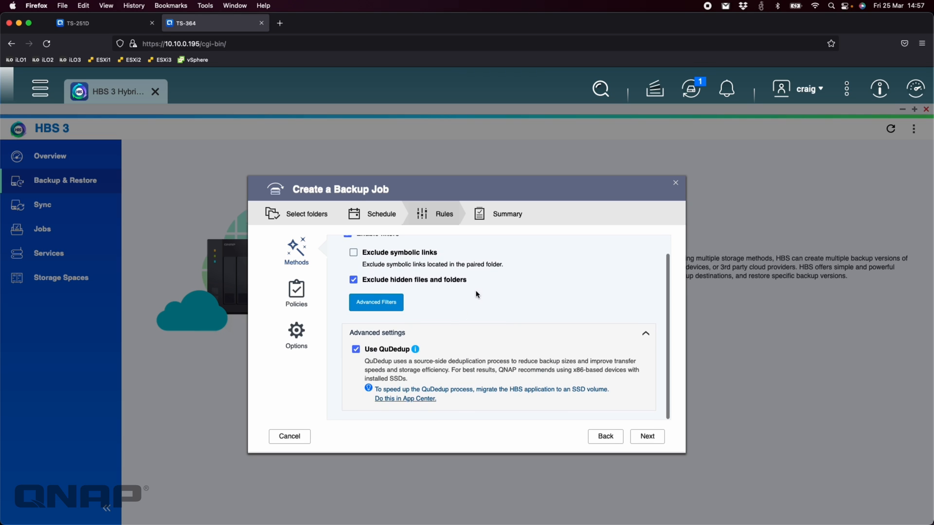
{"action": "mouse_move", "coordinate": [391, 369]}
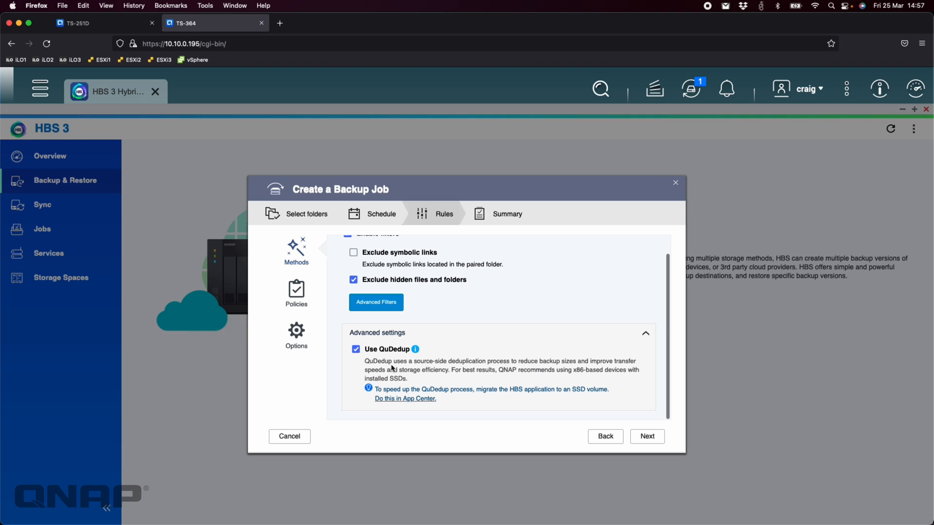
{"action": "left_click", "coordinate": [356, 349]}
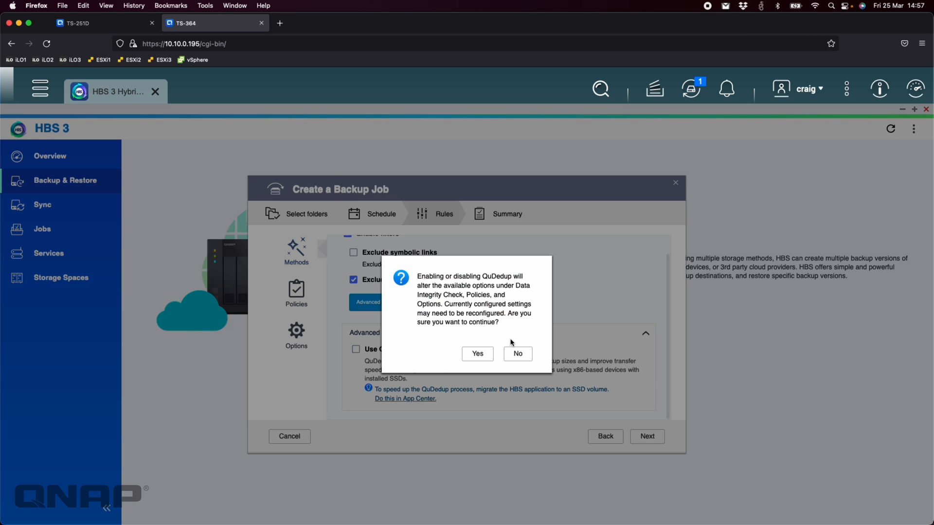
{"action": "left_click", "coordinate": [476, 353]}
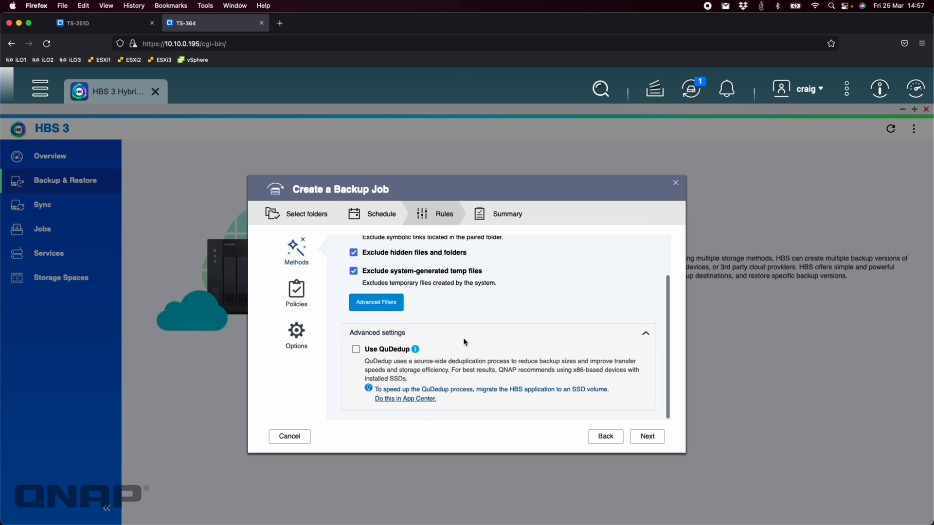
- Review the Policies and Options settings and continue to the job Summary
{"action": "left_click", "coordinate": [296, 294]}
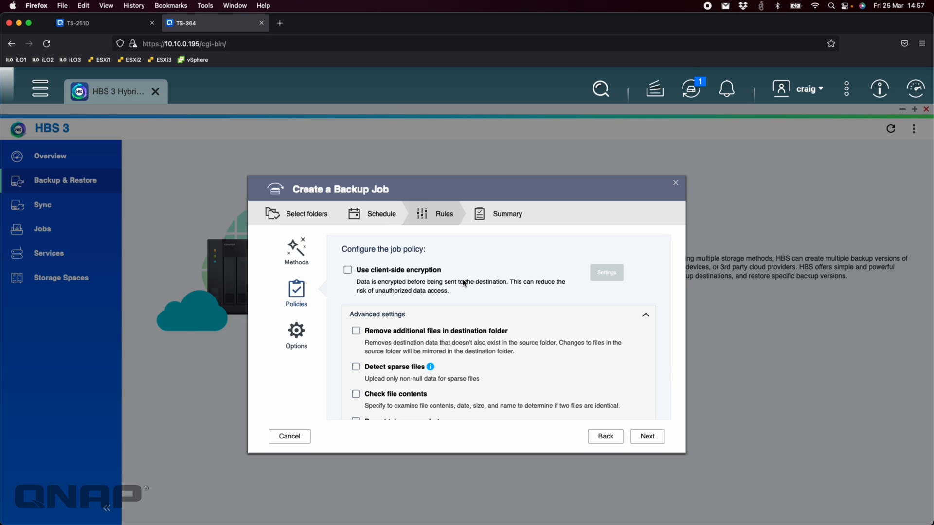
{"action": "scroll", "scroll_direction": "down", "scroll_amount": 3}
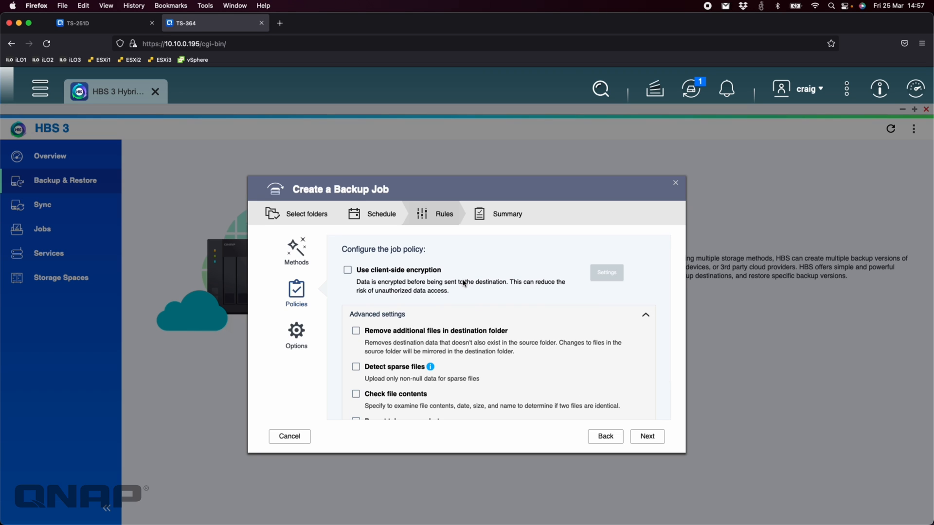
{"action": "left_click", "coordinate": [296, 336]}
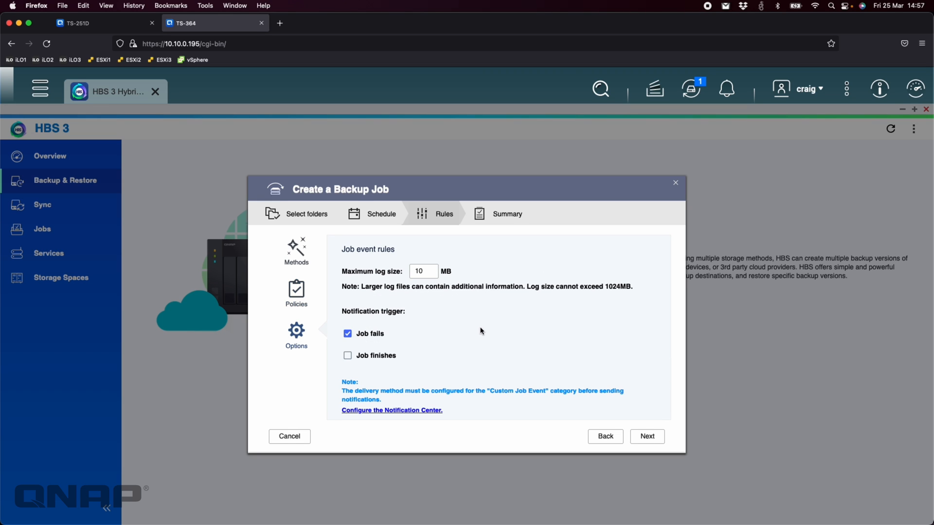
{"action": "scroll", "scroll_direction": "down", "scroll_amount": 3}
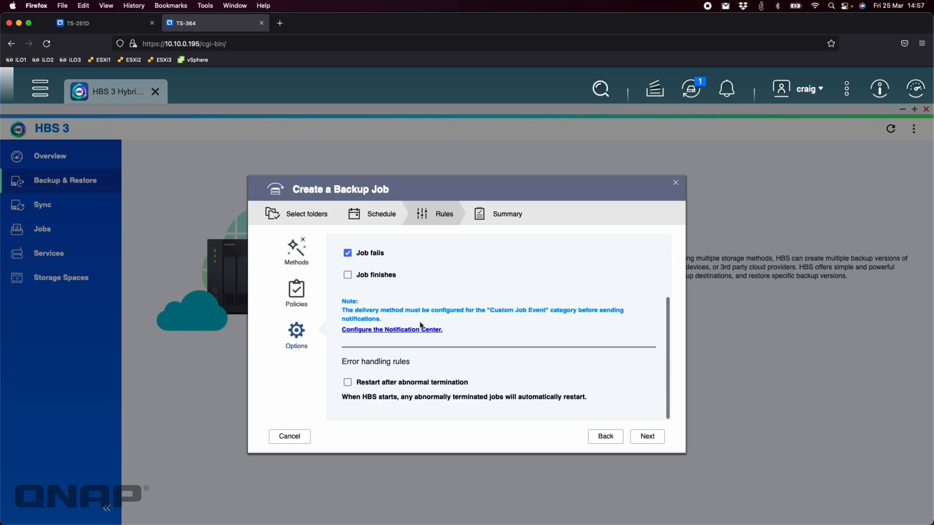
{"action": "scroll", "scroll_direction": "down", "scroll_amount": 3}
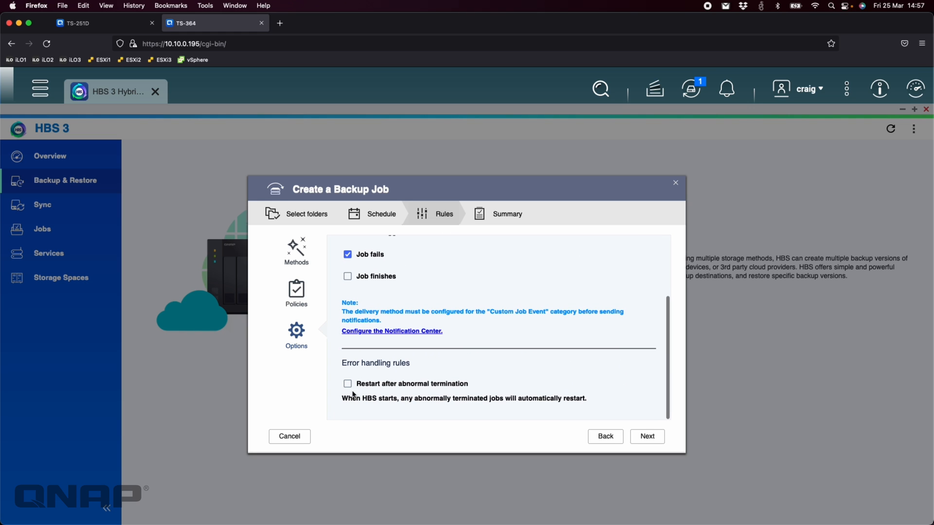
{"action": "mouse_move", "coordinate": [479, 350]}
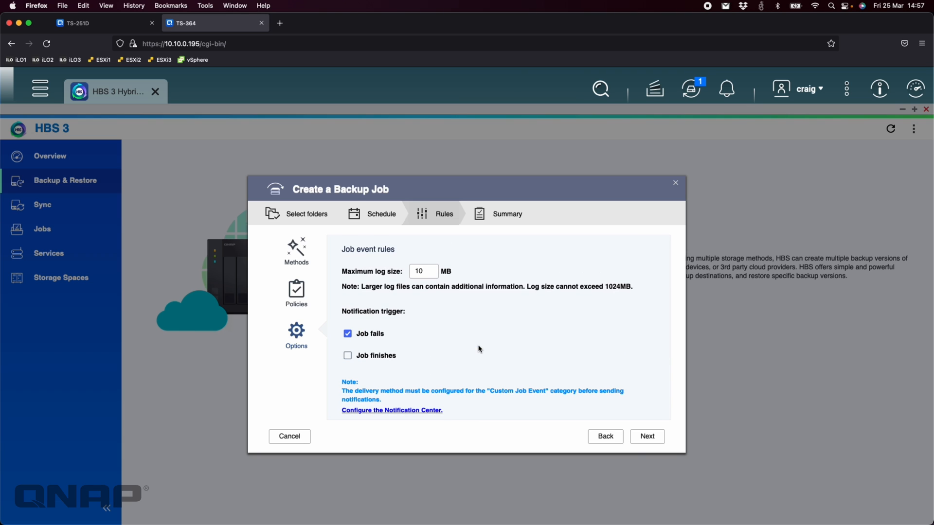
{"action": "left_click", "coordinate": [647, 435]}
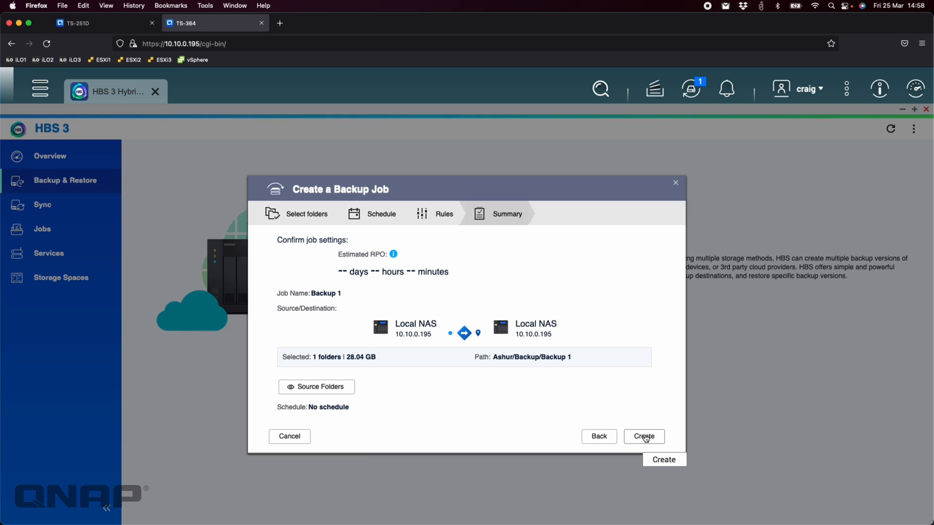
- Create the Backup 1 job so it starts backing up iStorage to Ashur/Backup
{"action": "left_click", "coordinate": [642, 436]}
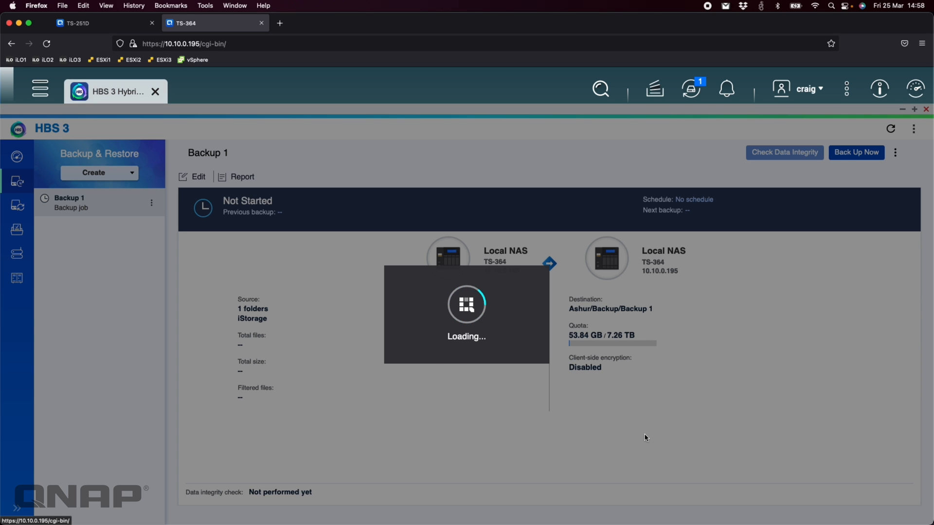
{"action": "left_click", "coordinate": [856, 153]}
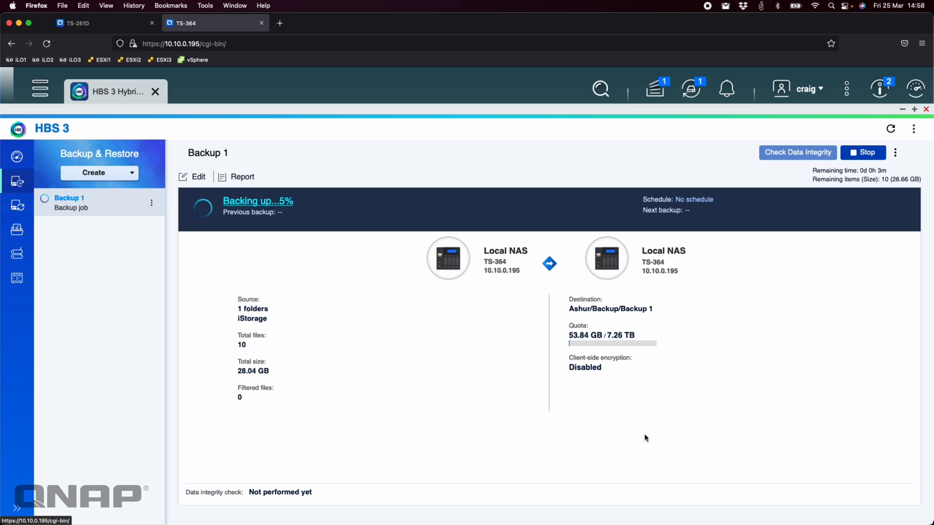
{"action": "mouse_move", "coordinate": [392, 282]}
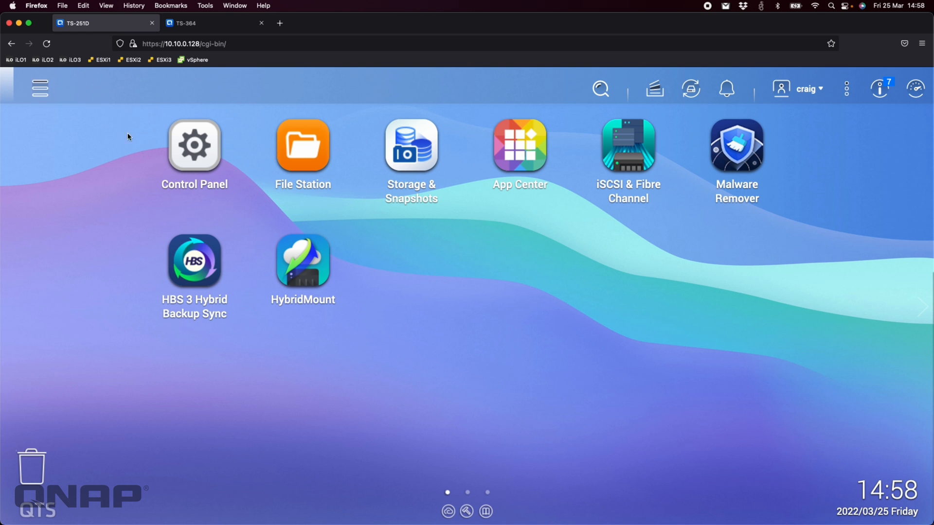
{"action": "mouse_move", "coordinate": [676, 96]}
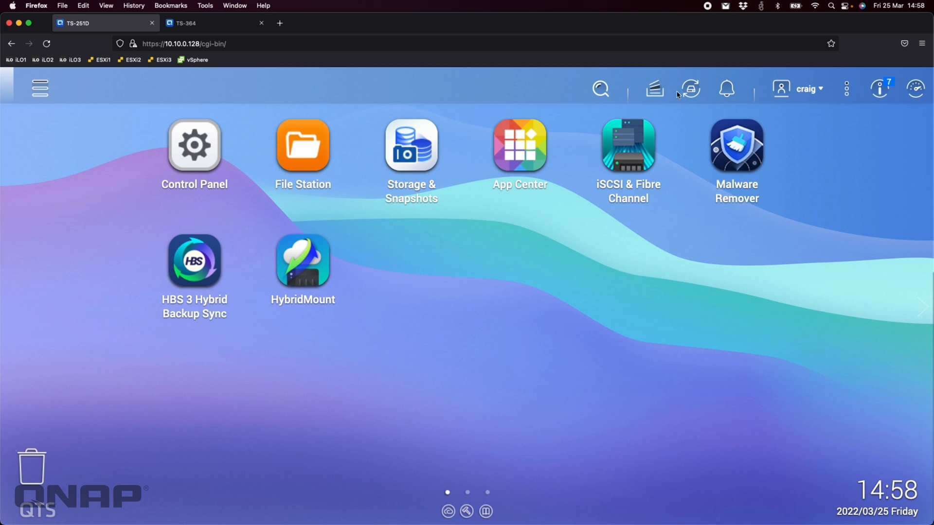
{"action": "mouse_move", "coordinate": [690, 89]}
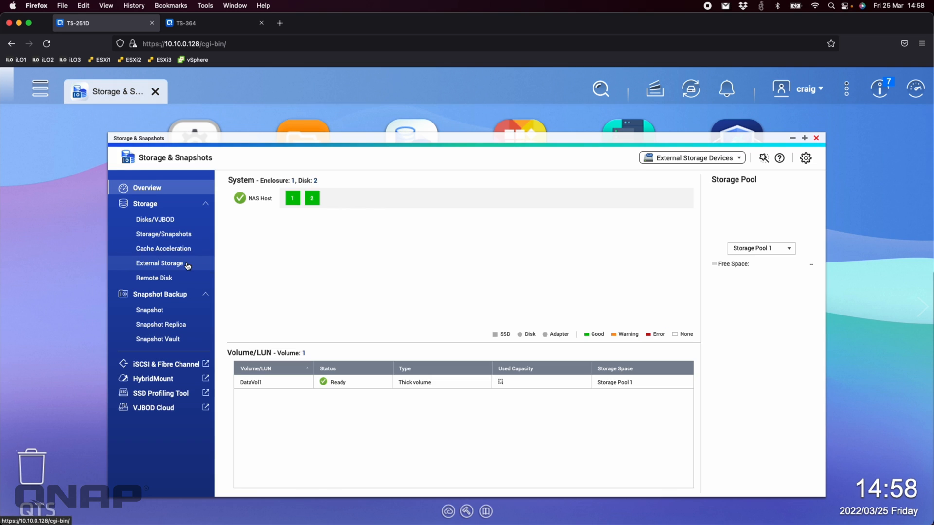
- Show the TS-251D's External Storage page, which lists no external devices yet
{"action": "left_click", "coordinate": [159, 264]}
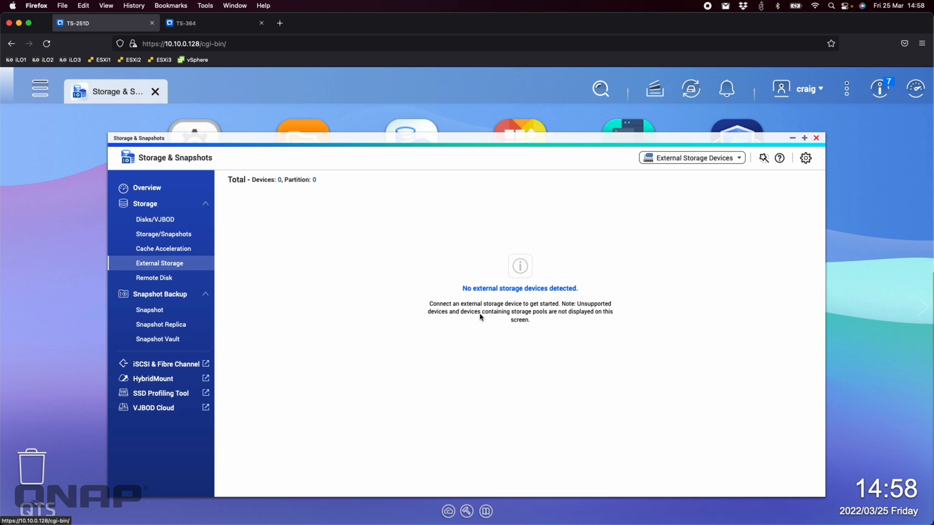
{"action": "mouse_move", "coordinate": [494, 295]}
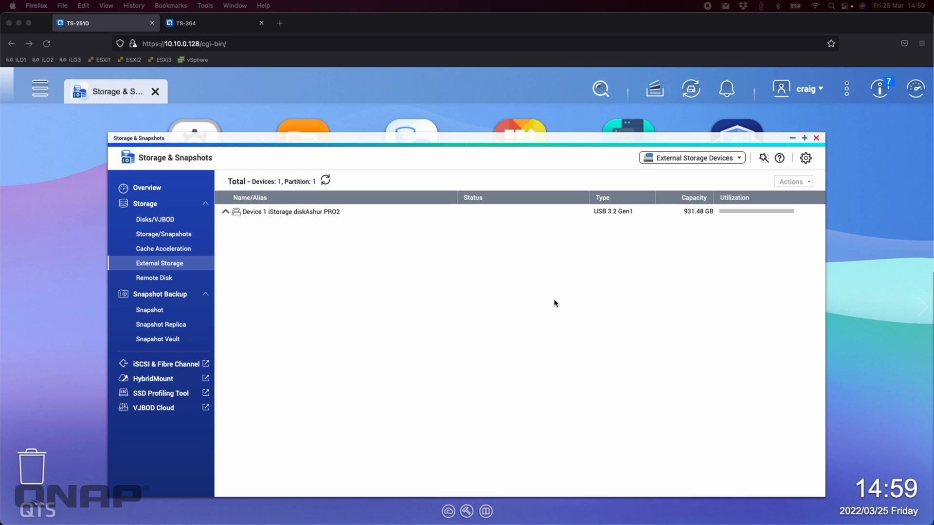
{"action": "mouse_move", "coordinate": [244, 203]}
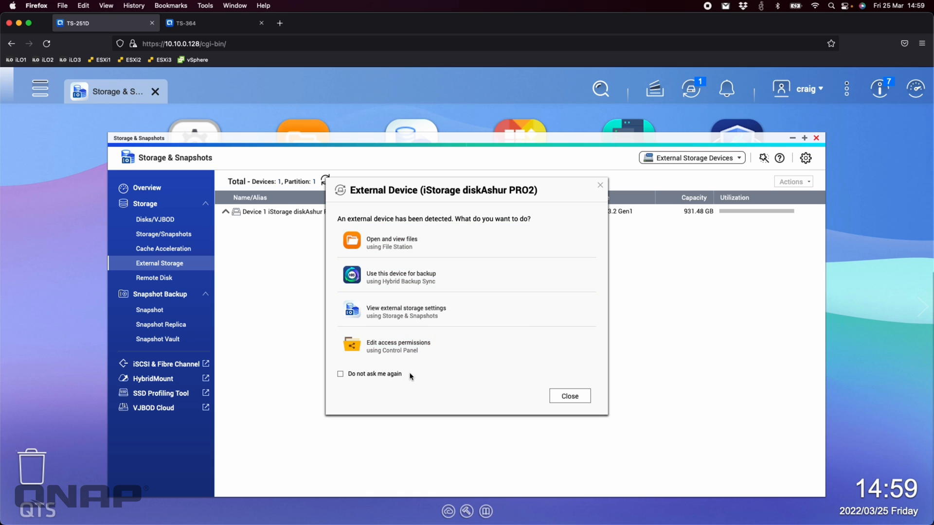
- Dismiss the External Device prompt and expand the diskAshur PRO2 to show its Ready exFAT Ashur partition
{"action": "left_click", "coordinate": [568, 396]}
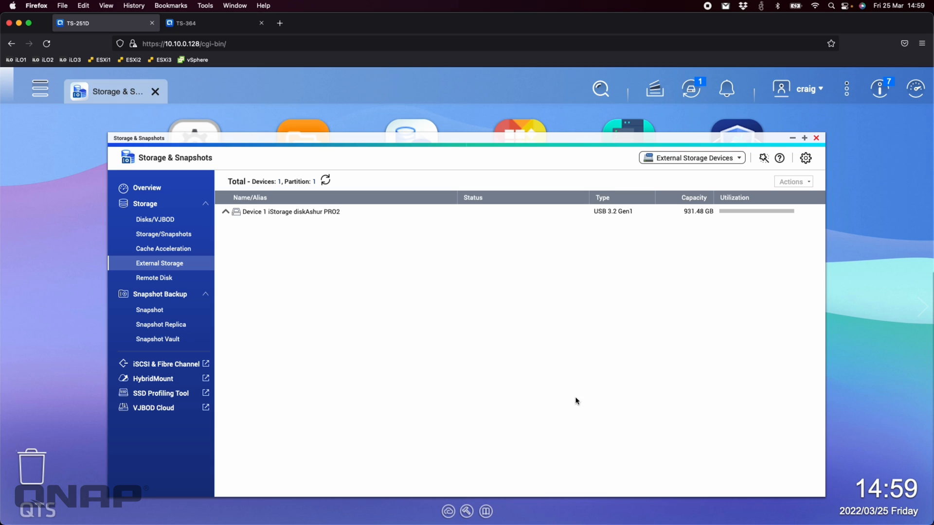
{"action": "left_click", "coordinate": [225, 211]}
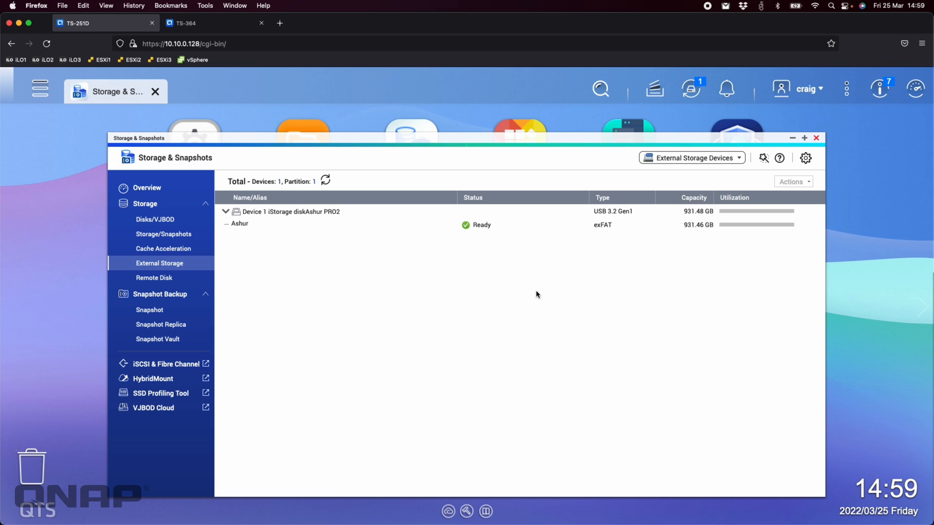
{"action": "mouse_move", "coordinate": [432, 232]}
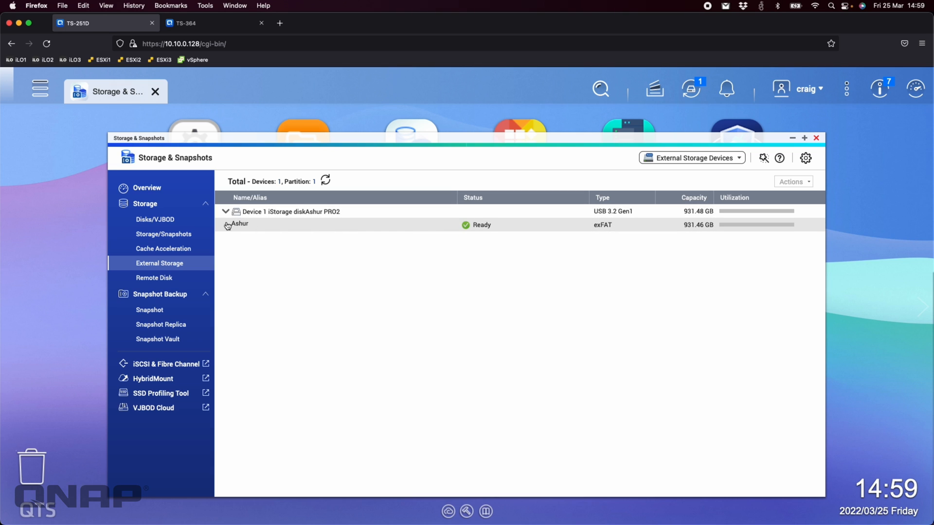
{"action": "mouse_move", "coordinate": [691, 88]}
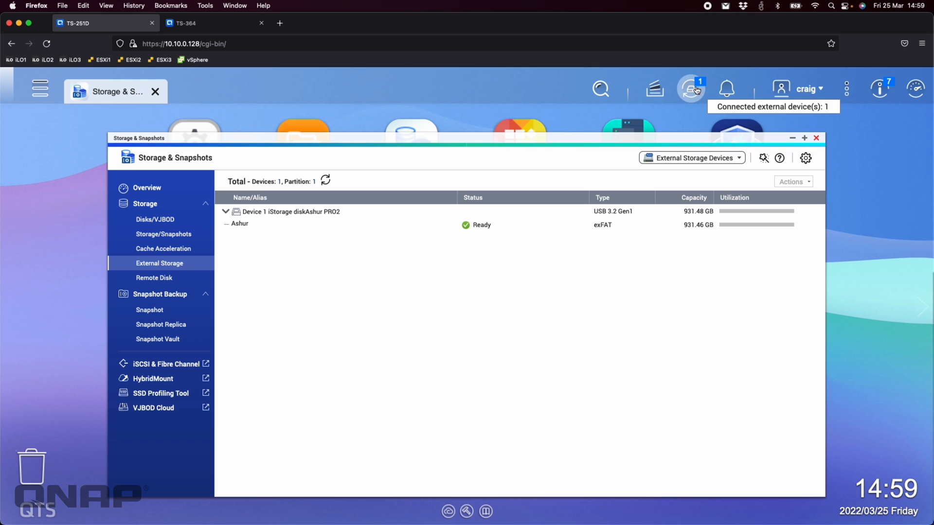
{"action": "left_click", "coordinate": [691, 89]}
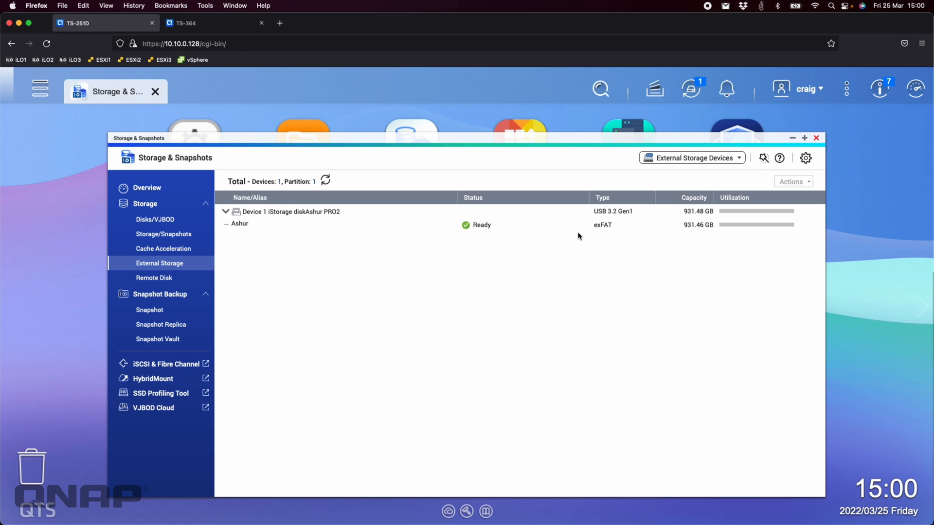
{"action": "mouse_move", "coordinate": [825, 119]}
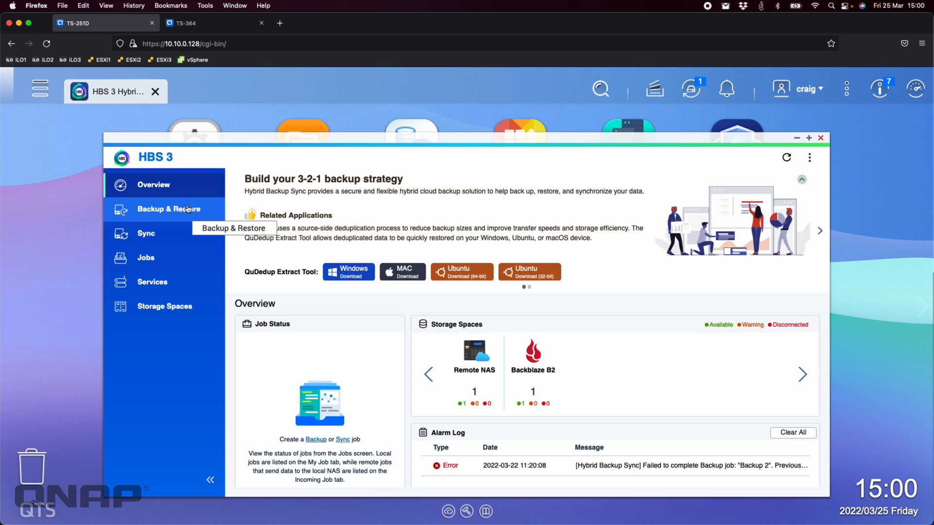
{"action": "mouse_move", "coordinate": [182, 312]}
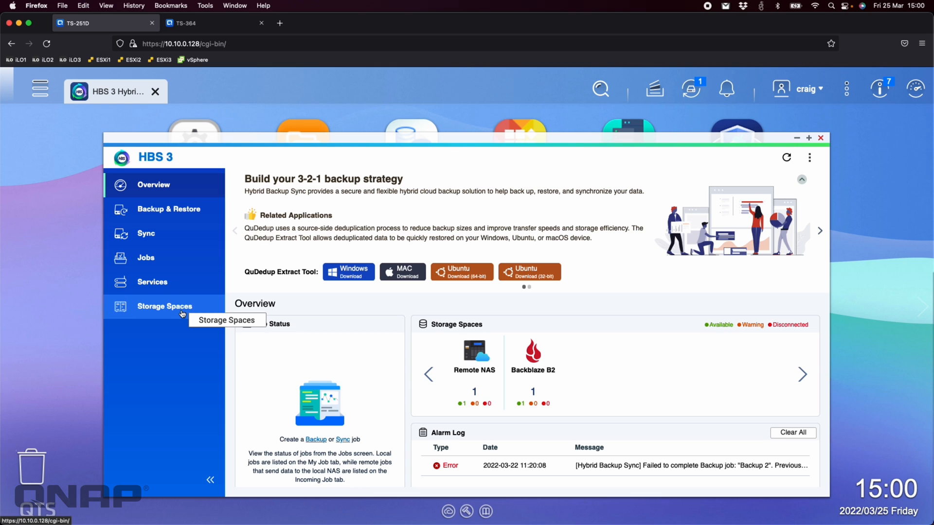
- Under Services > USB One Touch Copy, select USB One Touch Copy as operating mode and go to its Settings
{"action": "left_click", "coordinate": [152, 282]}
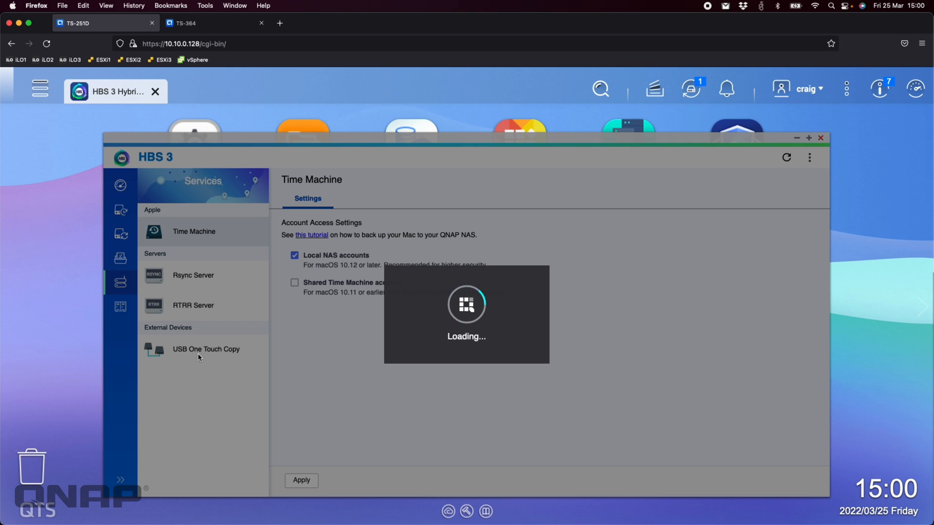
{"action": "left_click", "coordinate": [205, 349]}
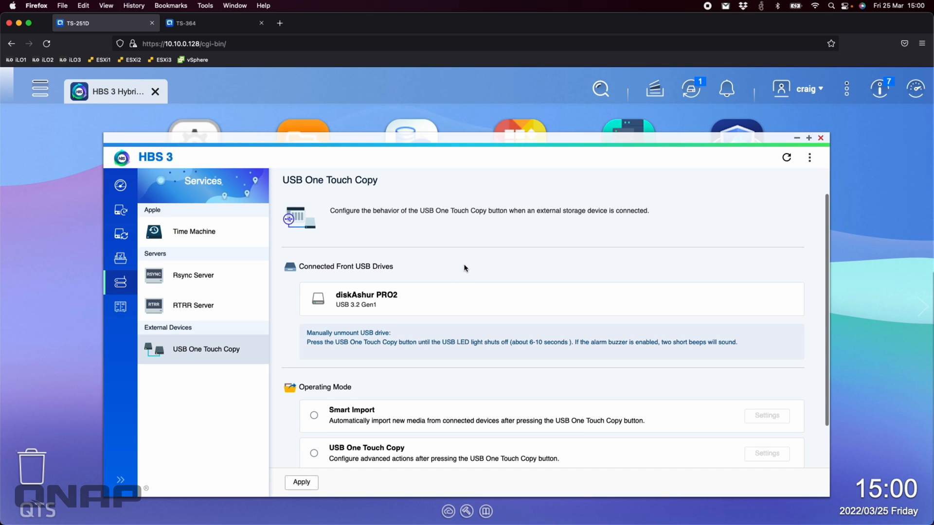
{"action": "scroll", "scroll_direction": "down", "scroll_amount": 3}
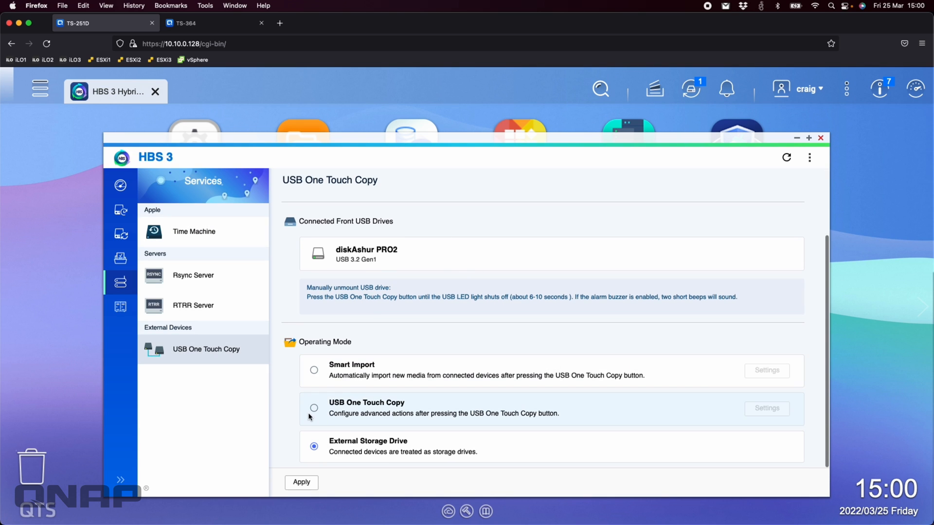
{"action": "left_click", "coordinate": [314, 409]}
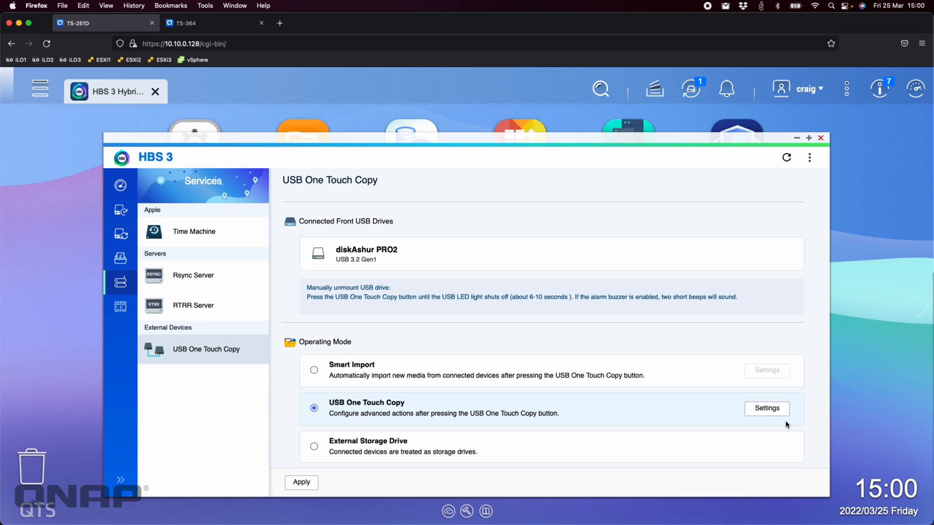
{"action": "left_click", "coordinate": [767, 408]}
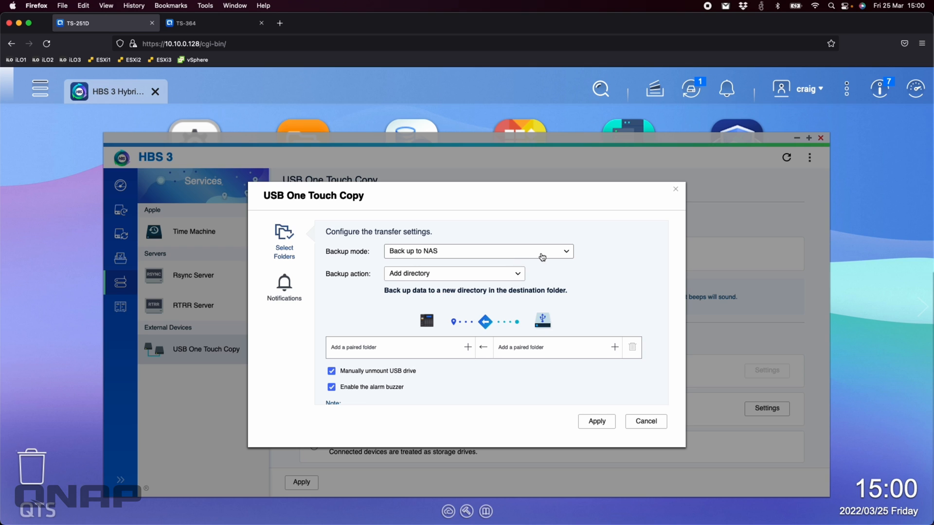
- Set Backup mode to 'Back up to connected USB drive' and keep Add directory as backup action
{"action": "left_click", "coordinate": [477, 251]}
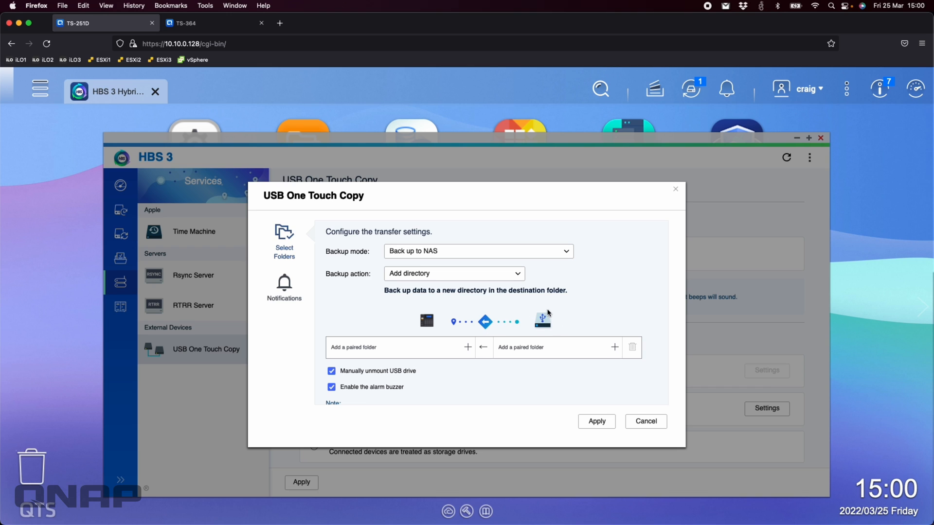
{"action": "left_click", "coordinate": [477, 251]}
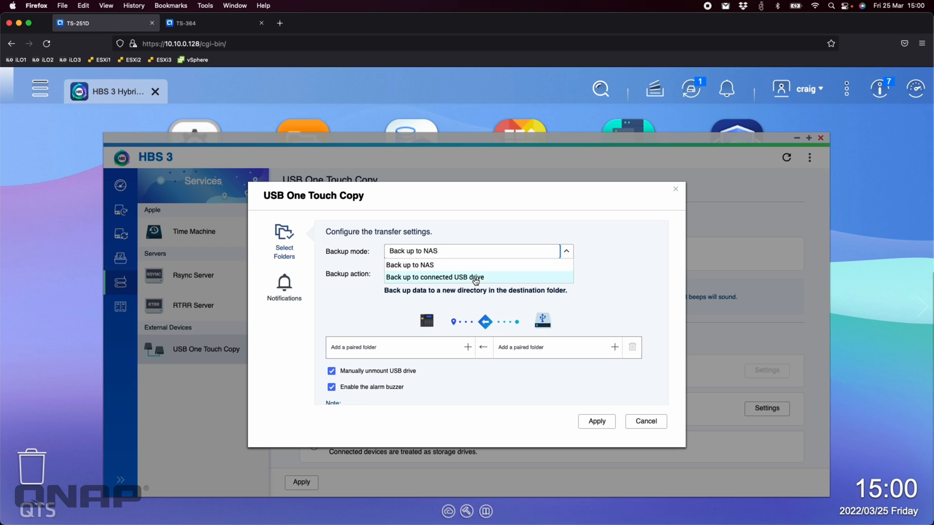
{"action": "left_click", "coordinate": [435, 277]}
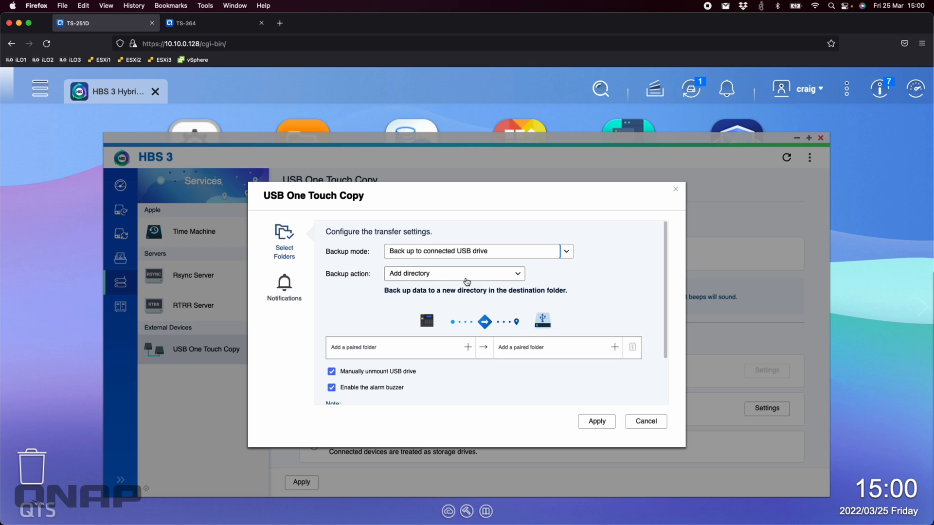
{"action": "left_click", "coordinate": [454, 273]}
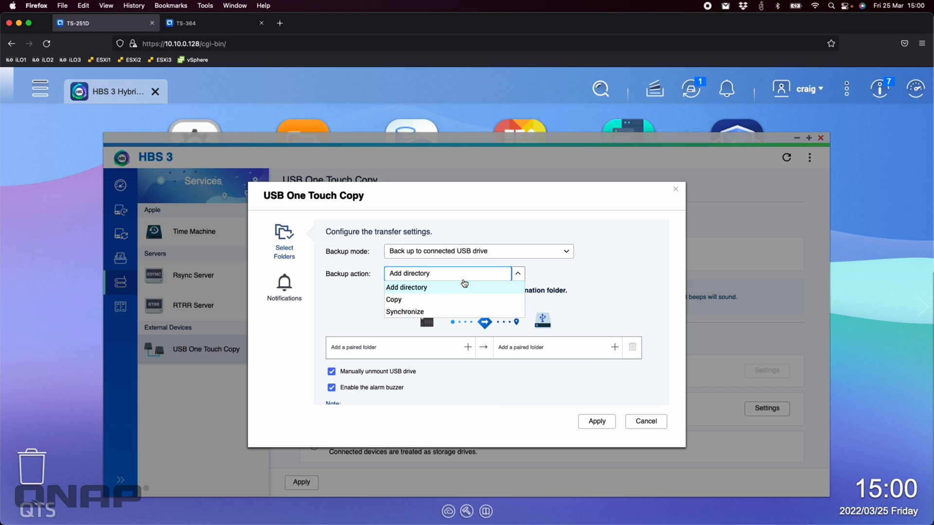
{"action": "mouse_move", "coordinate": [476, 289]}
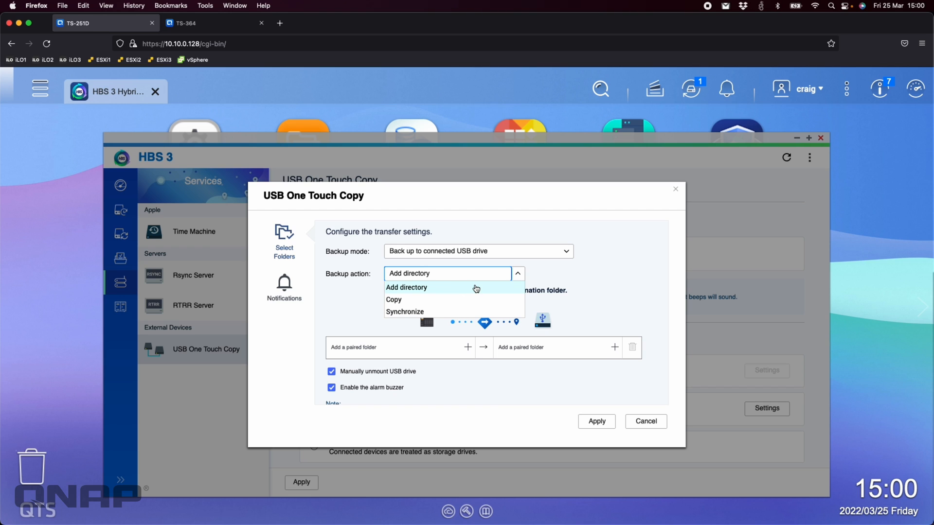
{"action": "left_click", "coordinate": [407, 288]}
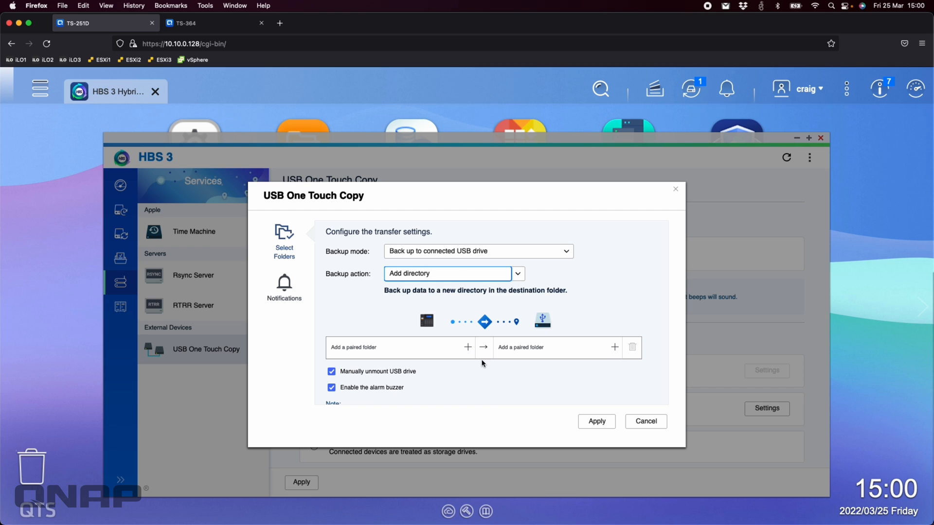
{"action": "left_click", "coordinate": [447, 273]}
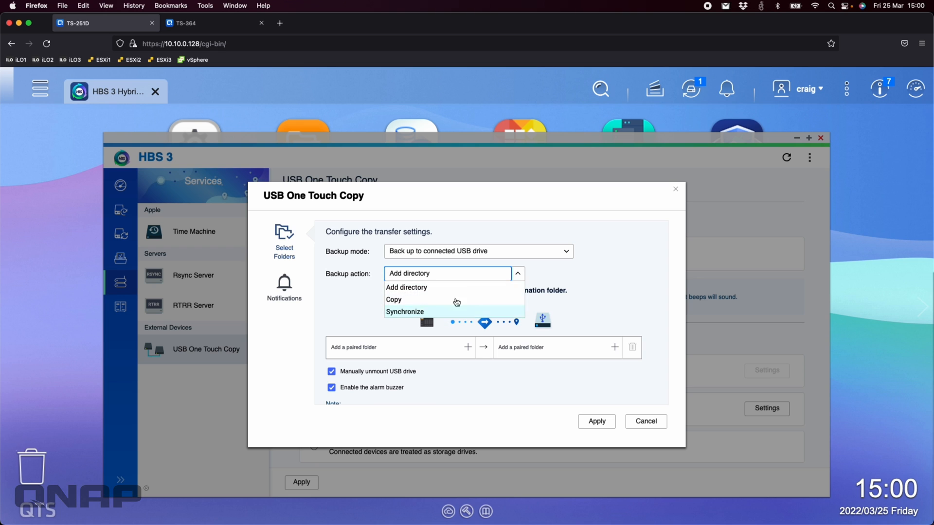
{"action": "mouse_move", "coordinate": [619, 279]}
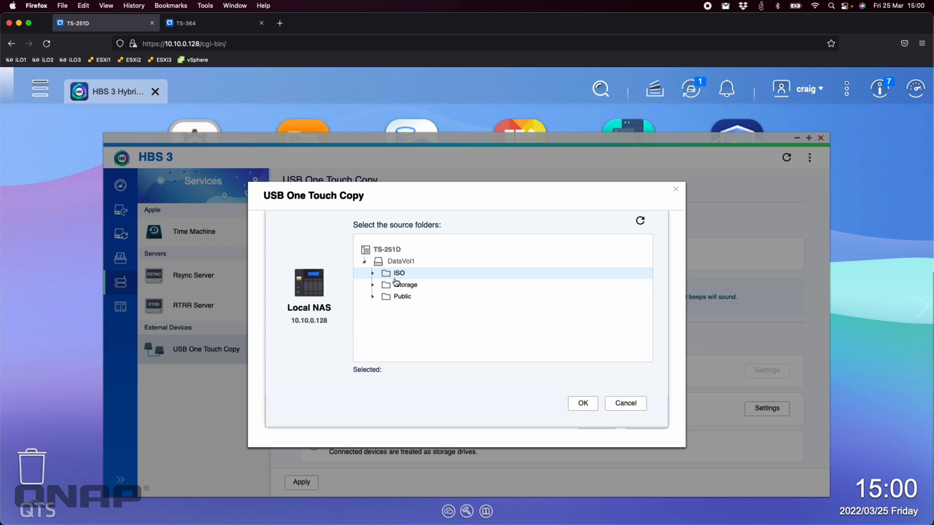
- Pair iStorage with FrontUSB1 as destination, toggle the alarm buzzer and apply the settings
{"action": "left_click", "coordinate": [404, 285]}
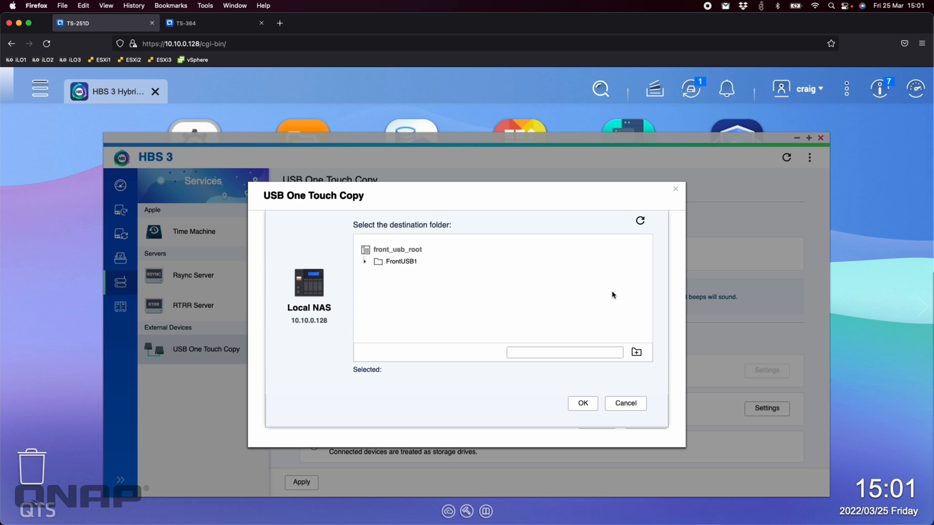
{"action": "left_click", "coordinate": [364, 260]}
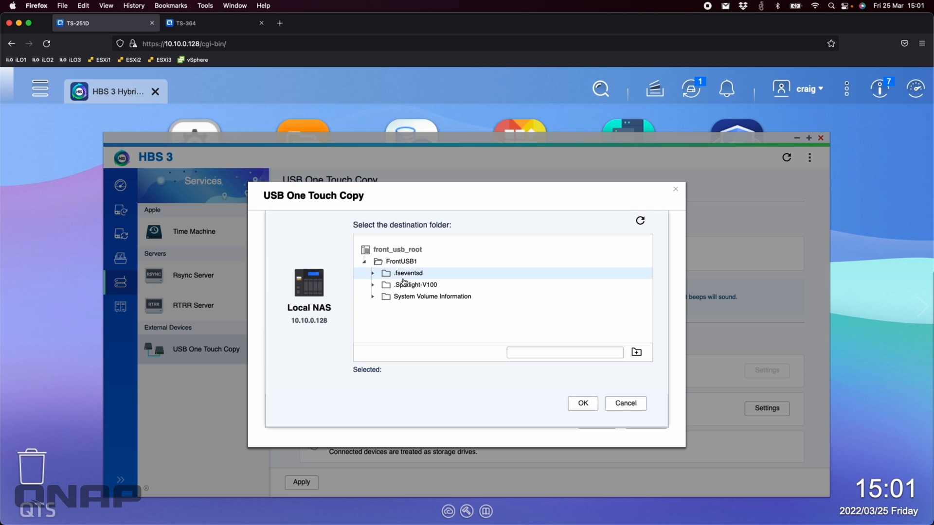
{"action": "left_click", "coordinate": [401, 260]}
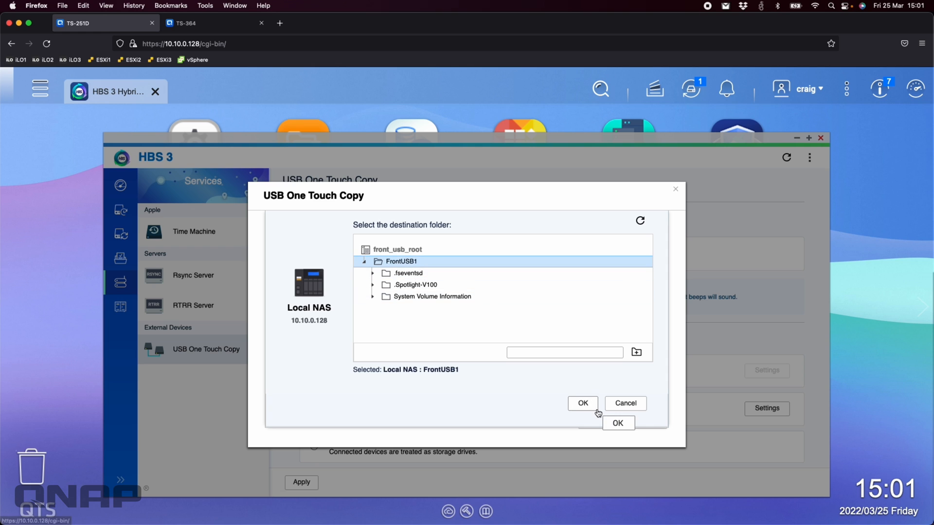
{"action": "left_click", "coordinate": [582, 403]}
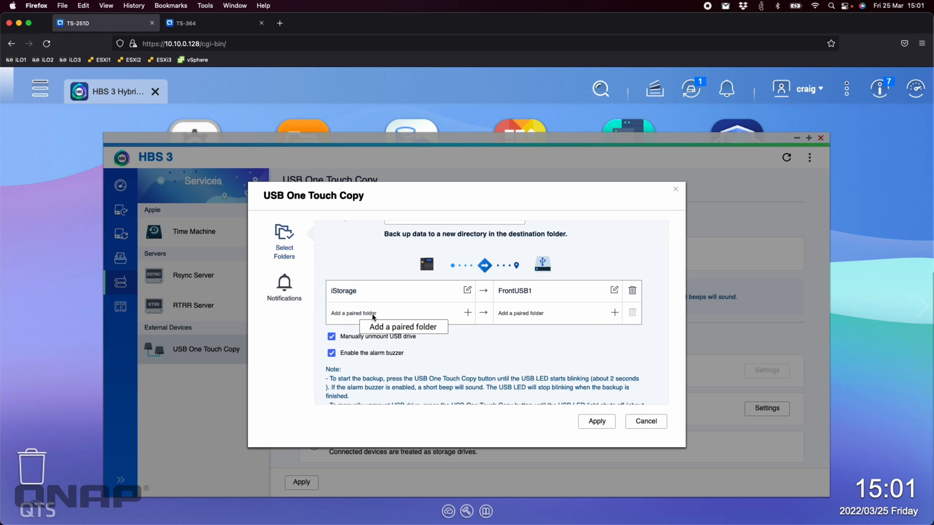
{"action": "mouse_move", "coordinate": [588, 303]}
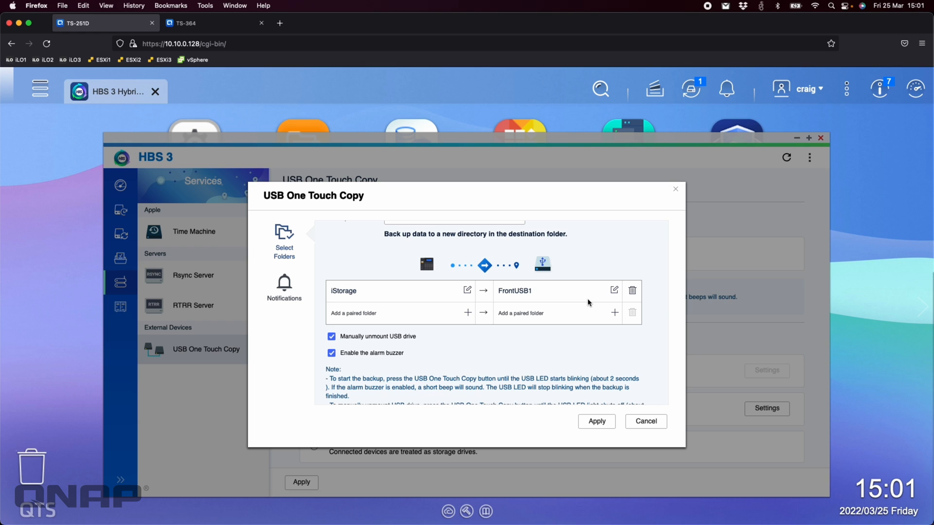
{"action": "mouse_move", "coordinate": [474, 370]}
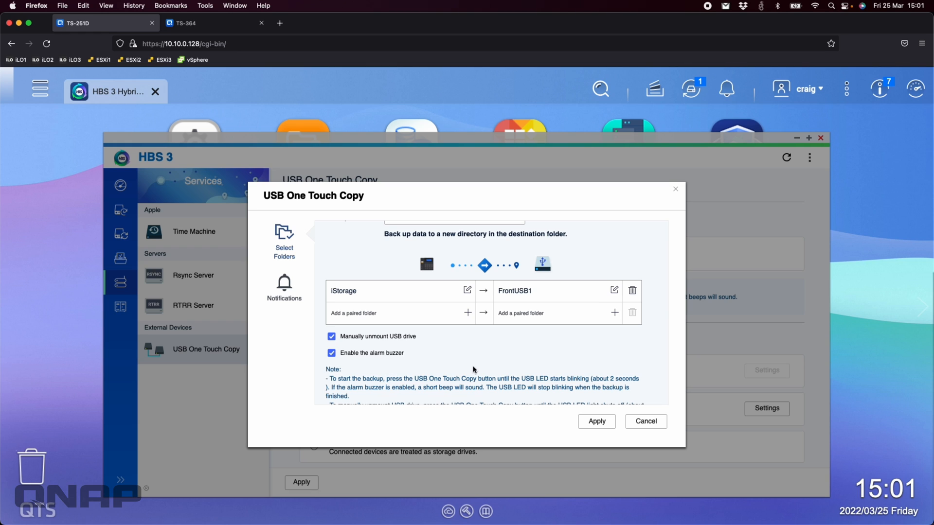
{"action": "mouse_move", "coordinate": [336, 352]}
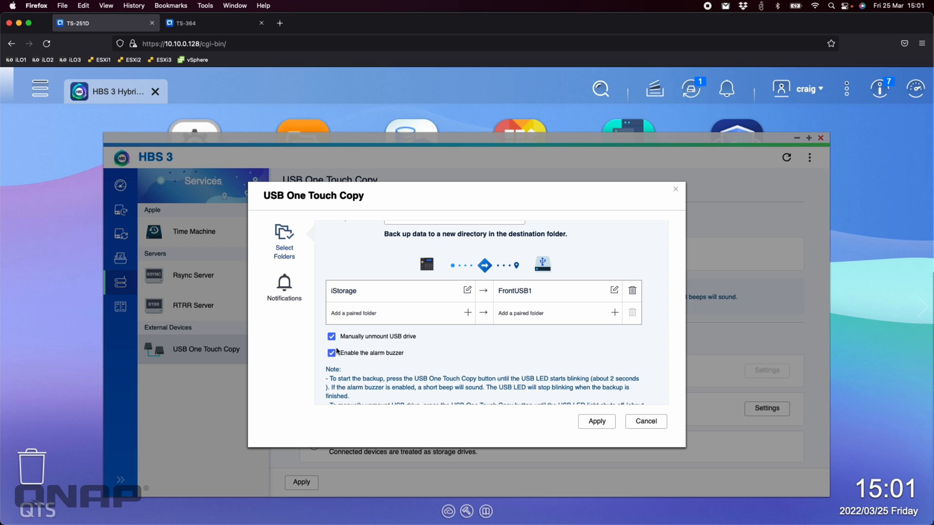
{"action": "left_click", "coordinate": [331, 352]}
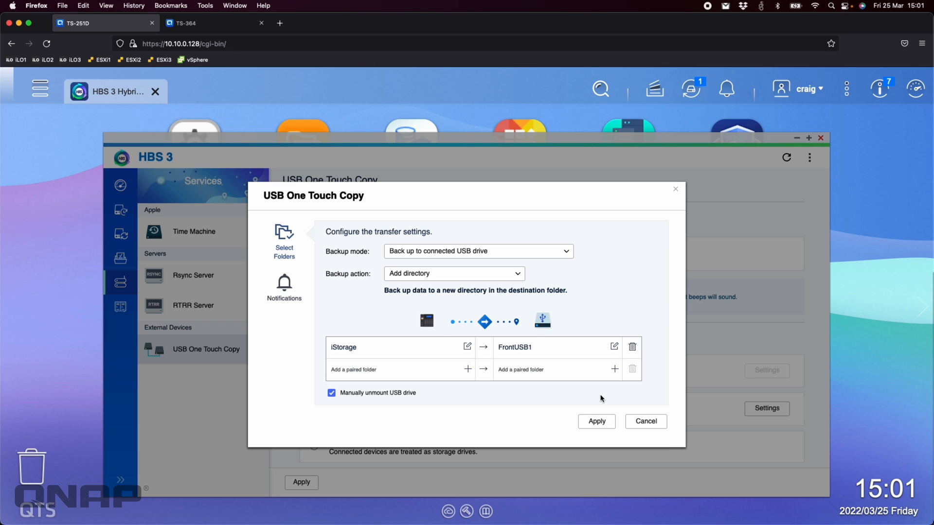
{"action": "left_click", "coordinate": [645, 421]}
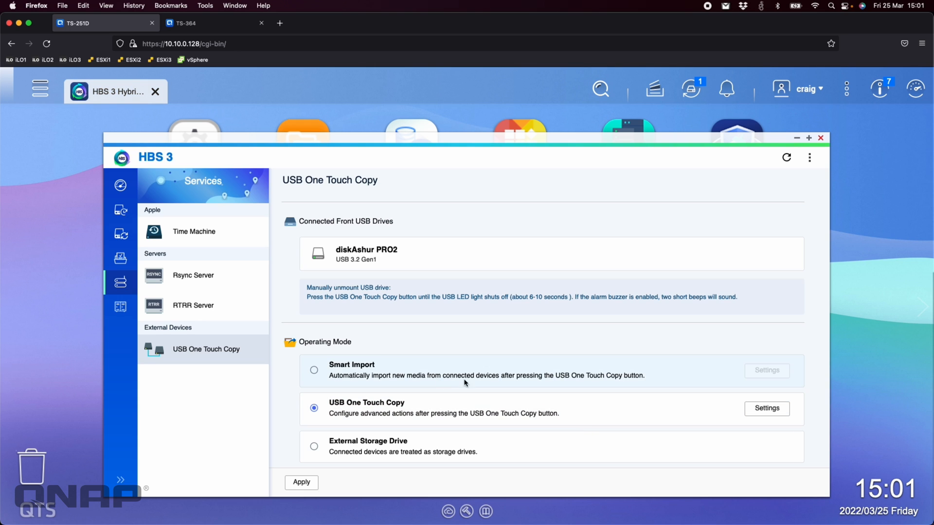
{"action": "left_click", "coordinate": [766, 408]}
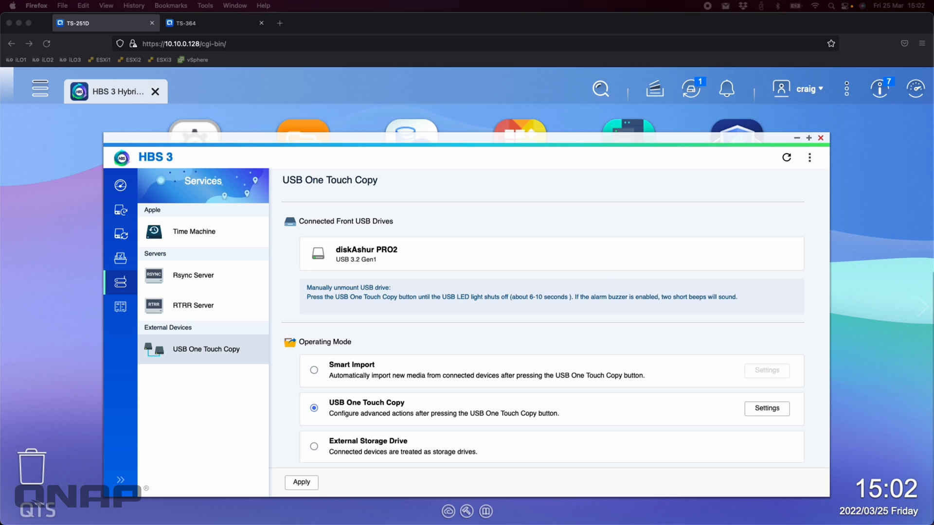
{"action": "mouse_move", "coordinate": [466, 431]}
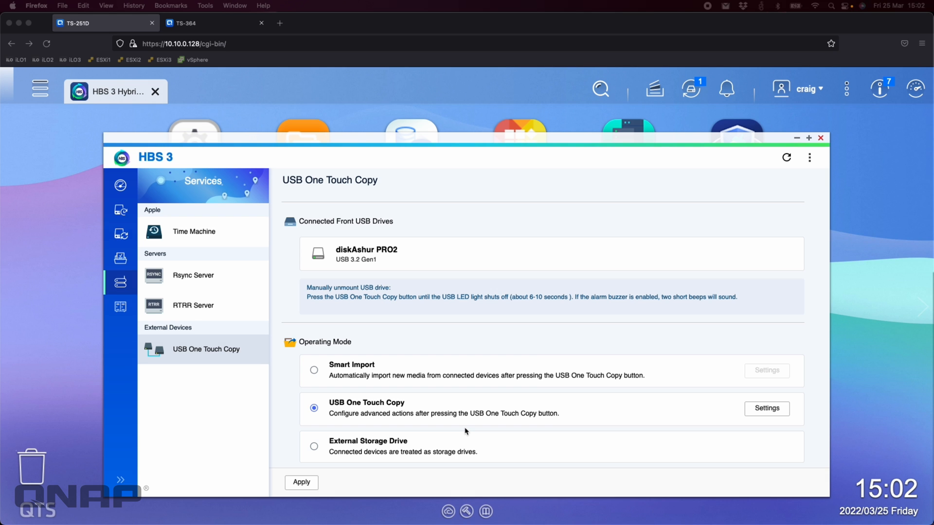